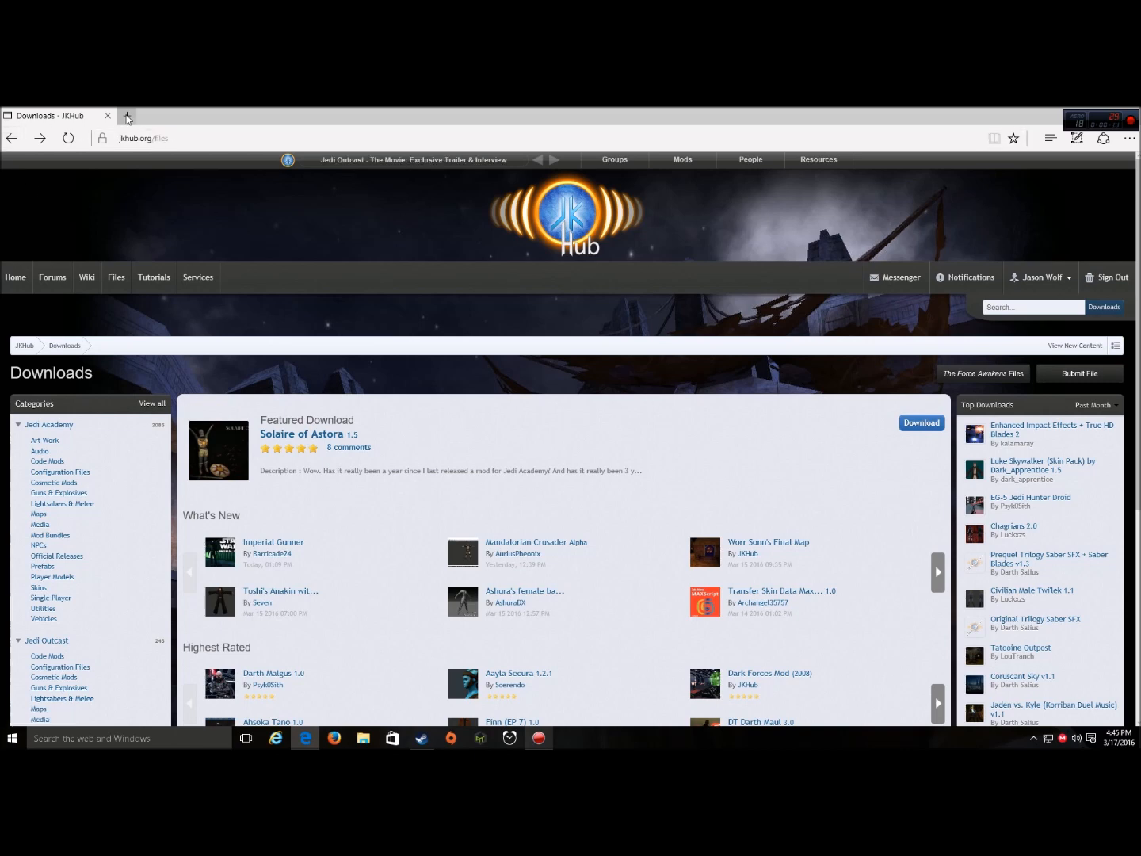
Search Bing for 'winrar' in a new browser tab
{"action": "left_click", "coordinate": [127, 116]}
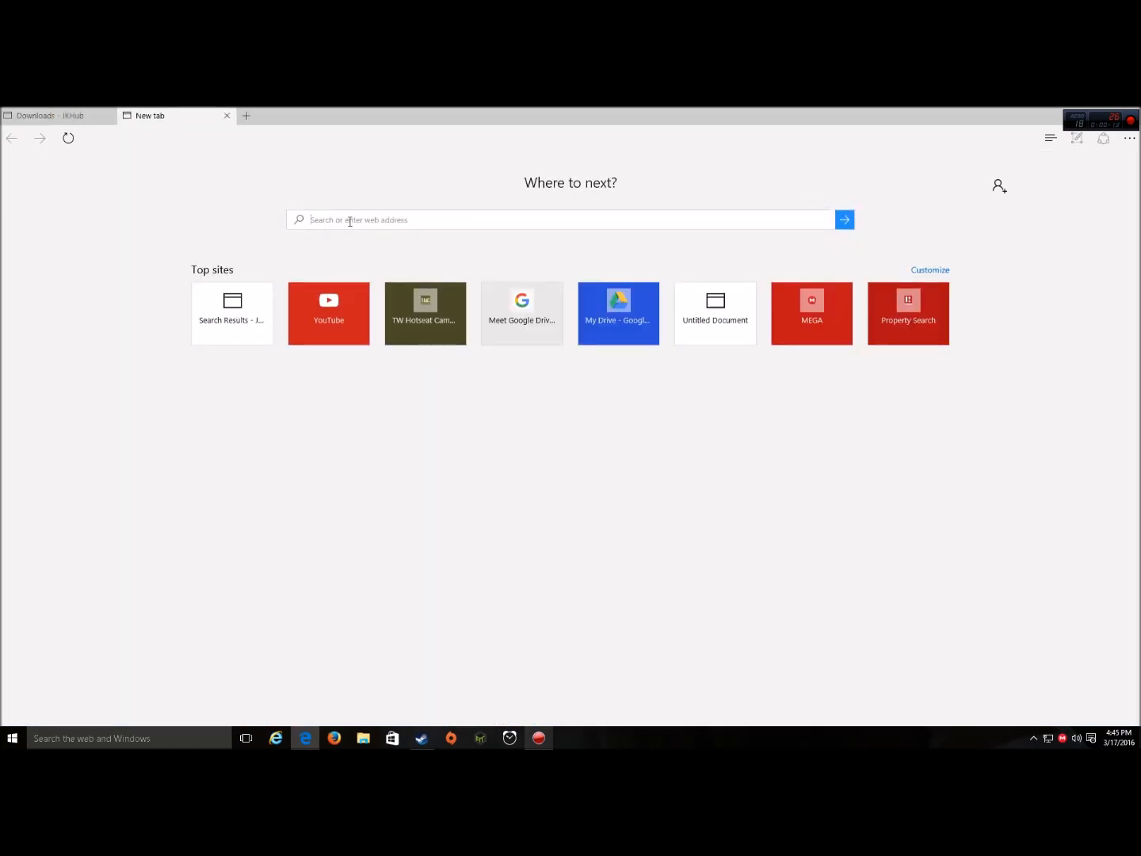
{"action": "type", "text": "w"}
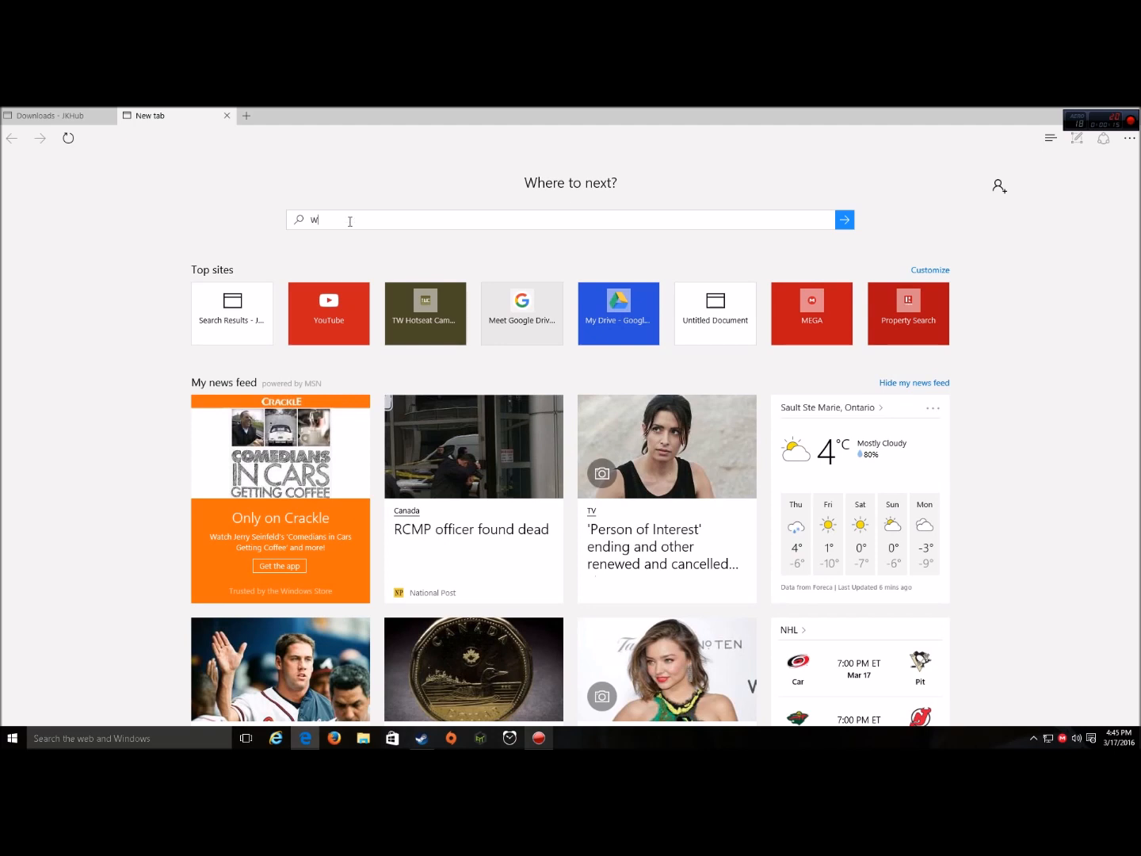
{"action": "type", "text": "inrar"}
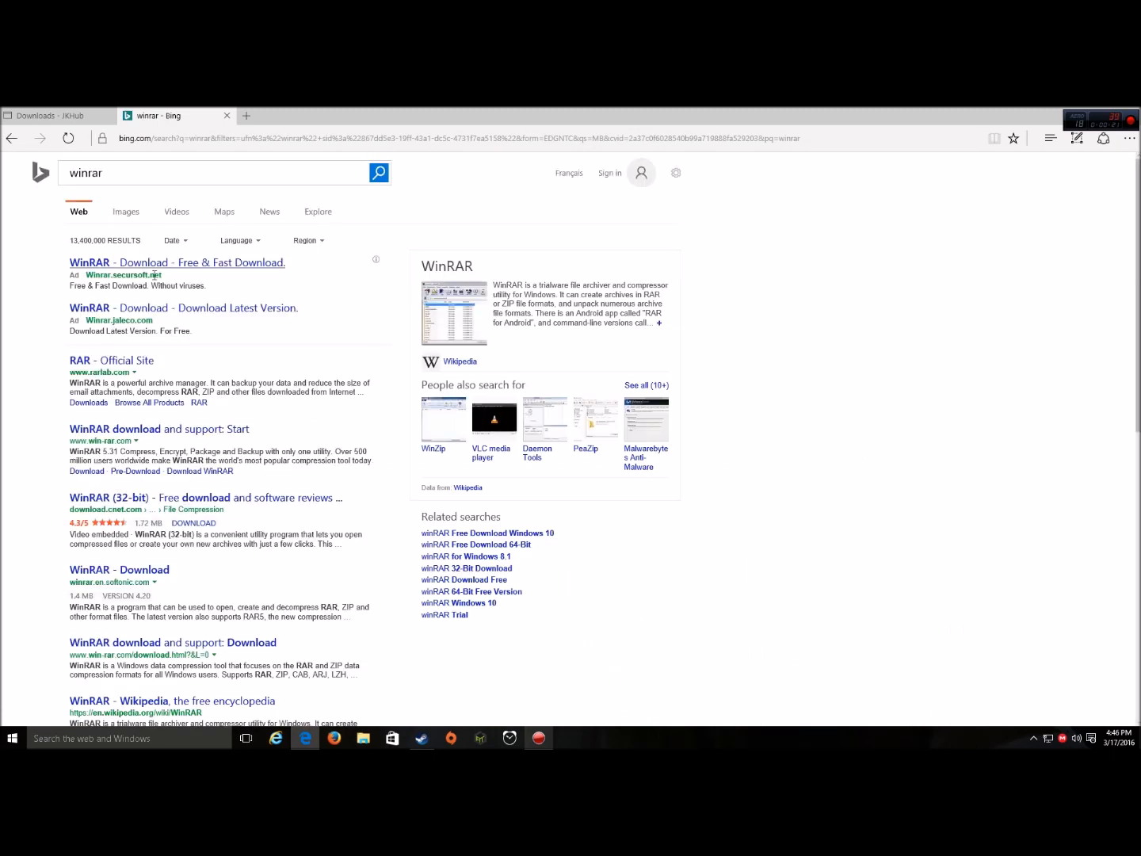
{"action": "mouse_move", "coordinate": [111, 361]}
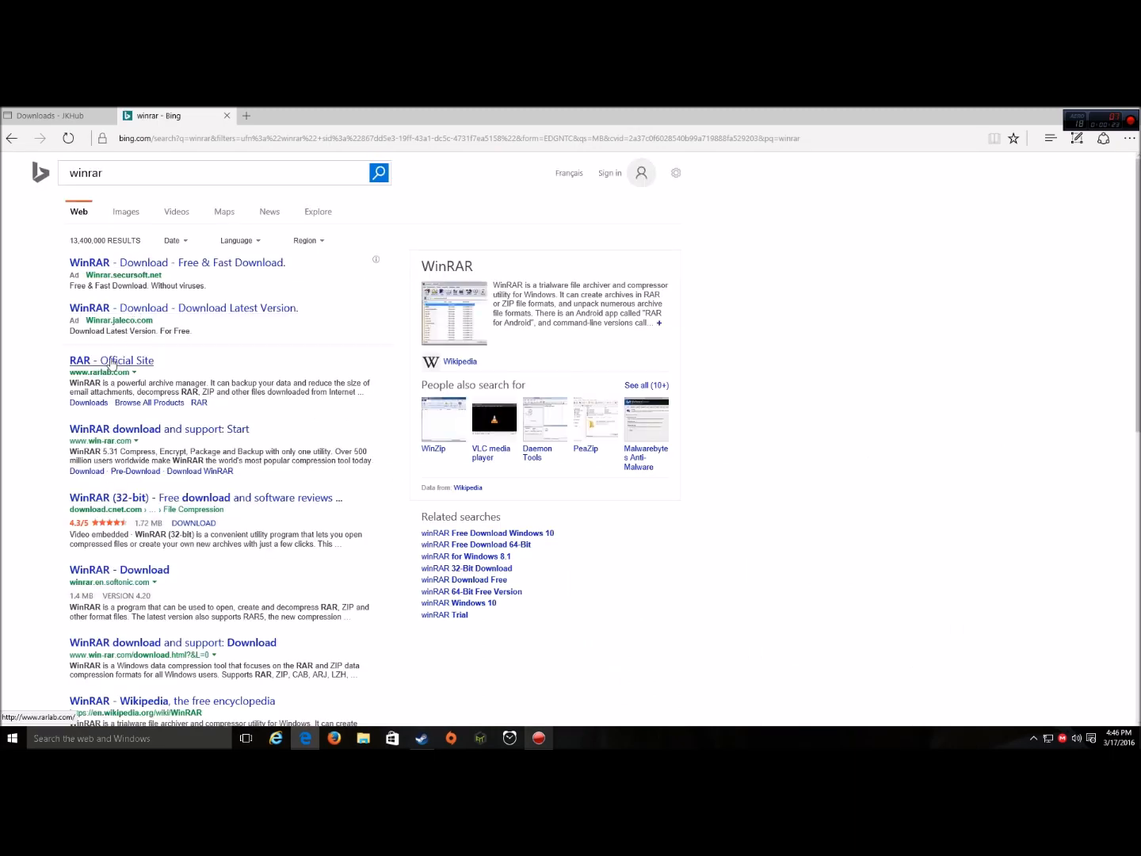
Open the 'RAR - Official Site' result to load rarlab.com
{"action": "left_click", "coordinate": [111, 361]}
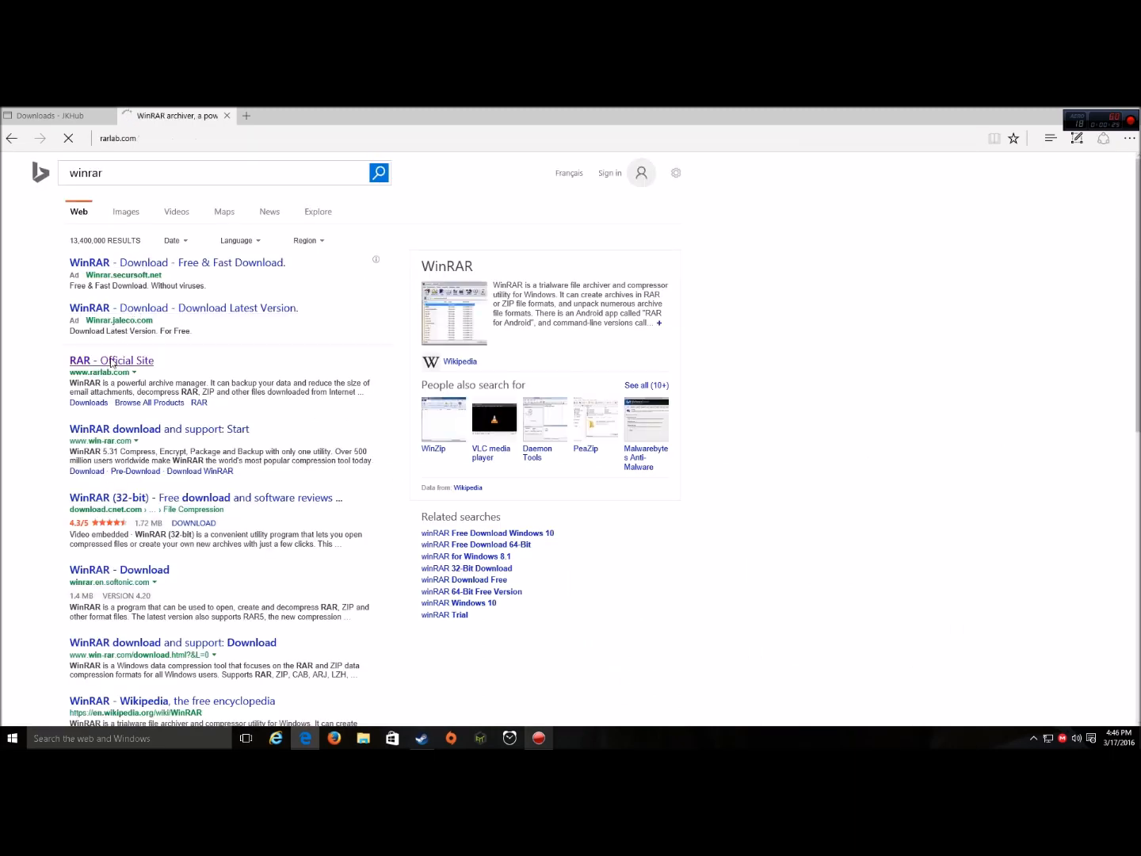
{"action": "left_click", "coordinate": [111, 361]}
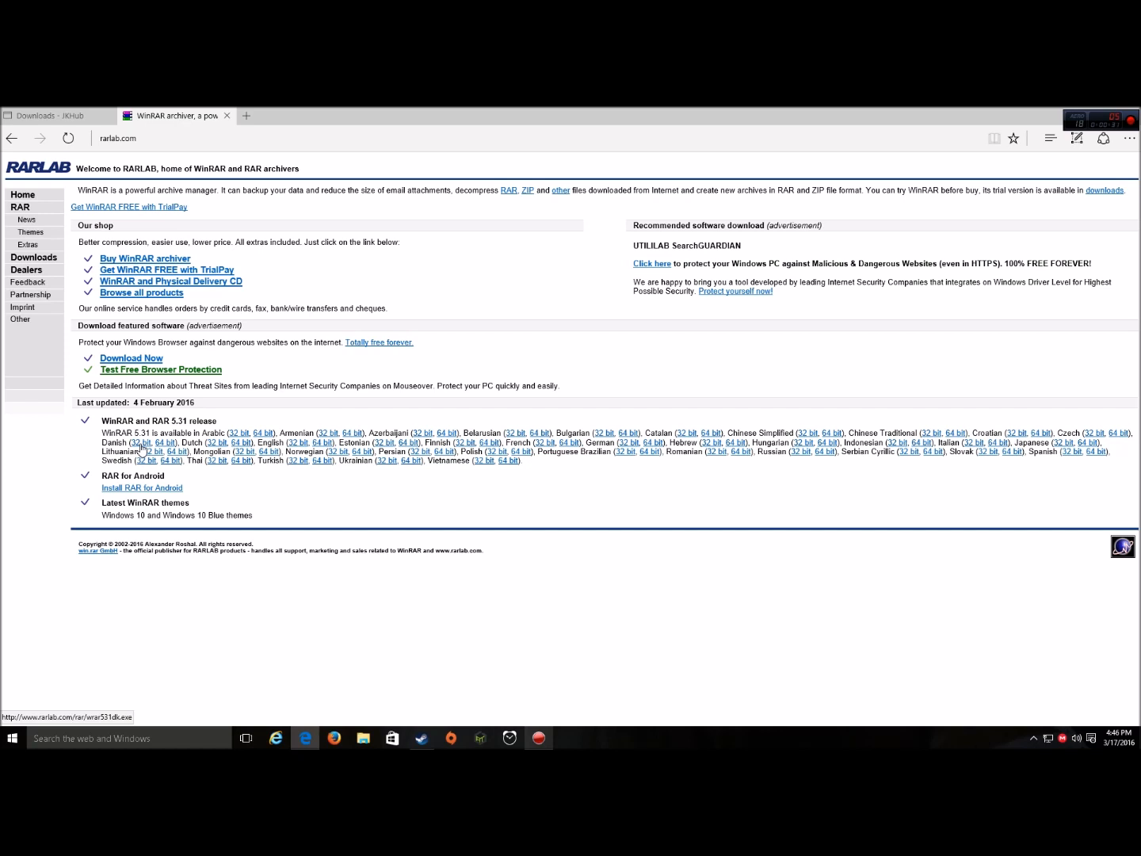
{"action": "mouse_move", "coordinate": [166, 453]}
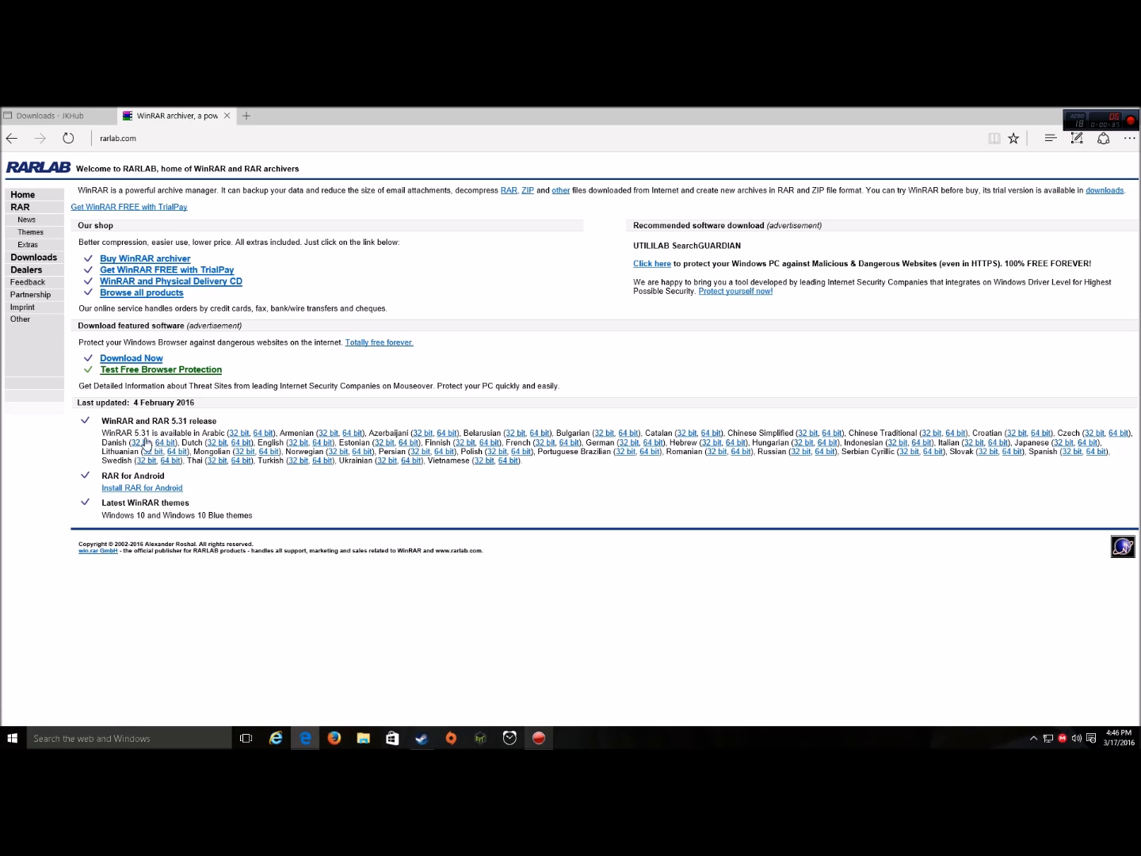
{"action": "mouse_move", "coordinate": [648, 452]}
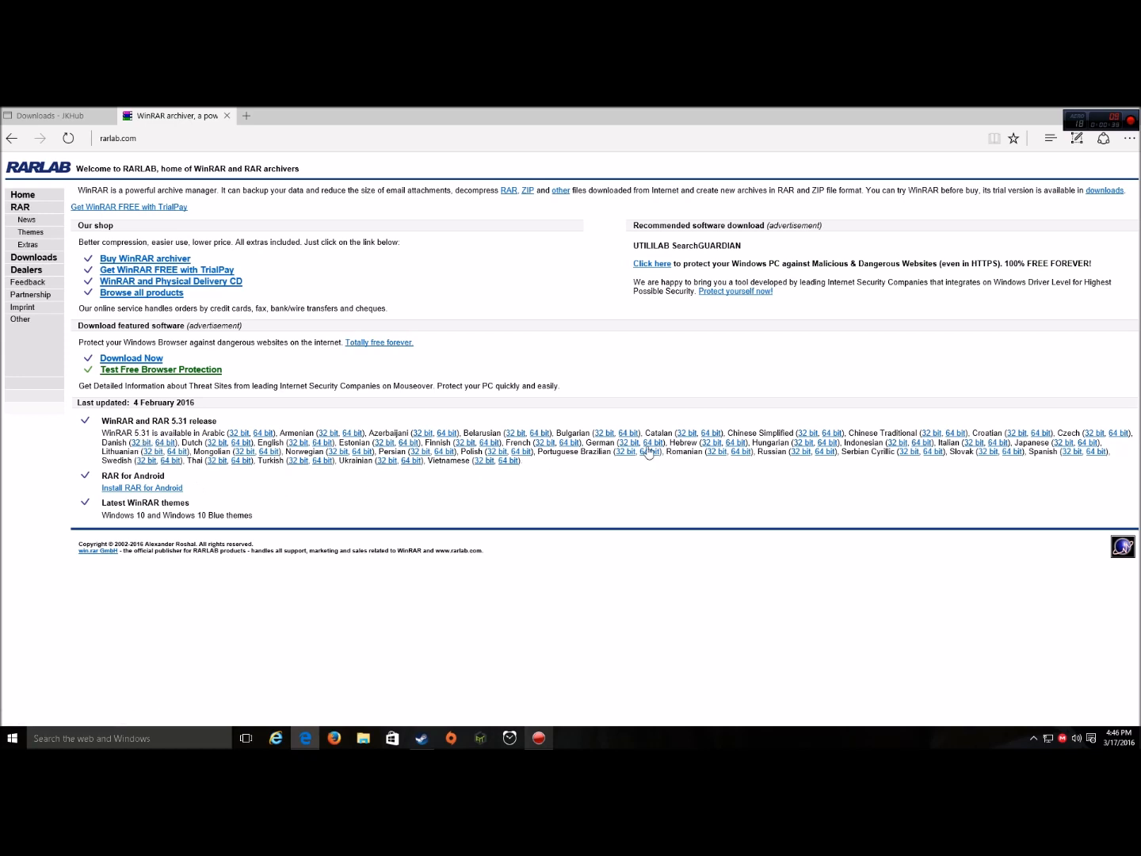
{"action": "mouse_move", "coordinate": [1031, 463]}
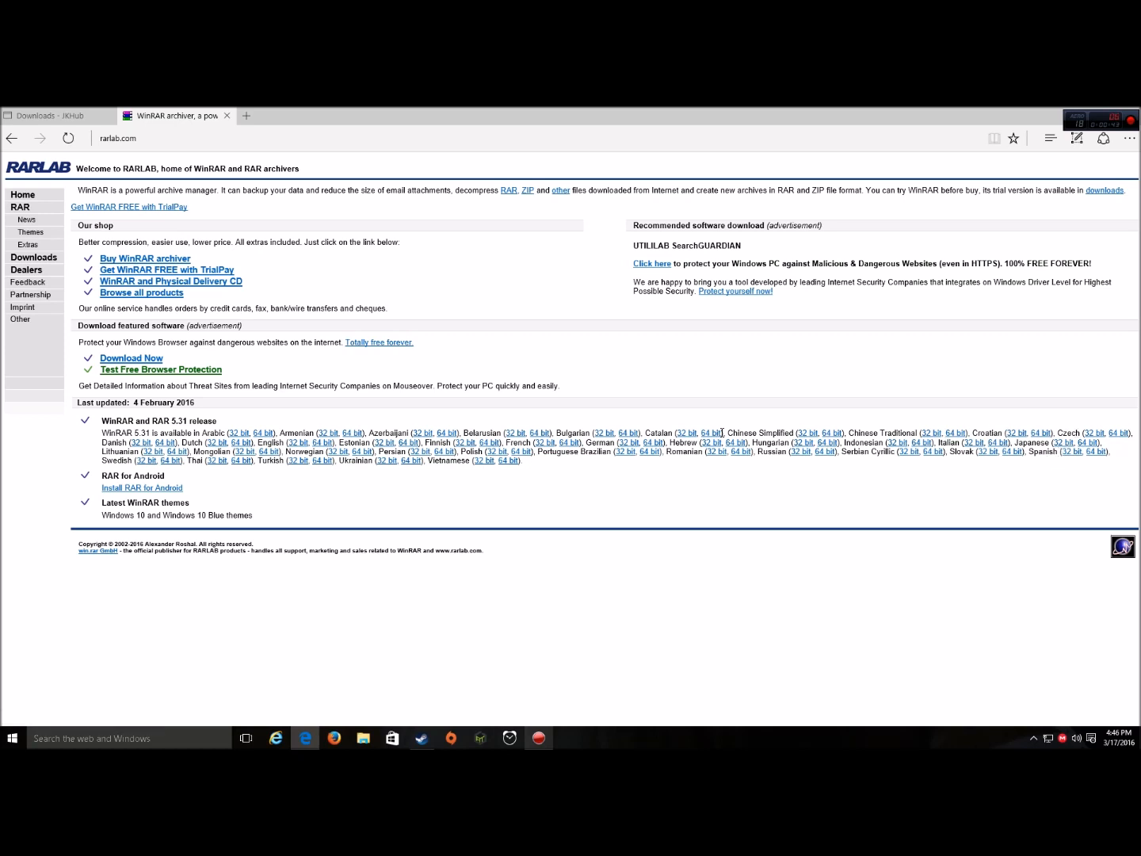
{"action": "mouse_move", "coordinate": [368, 461]}
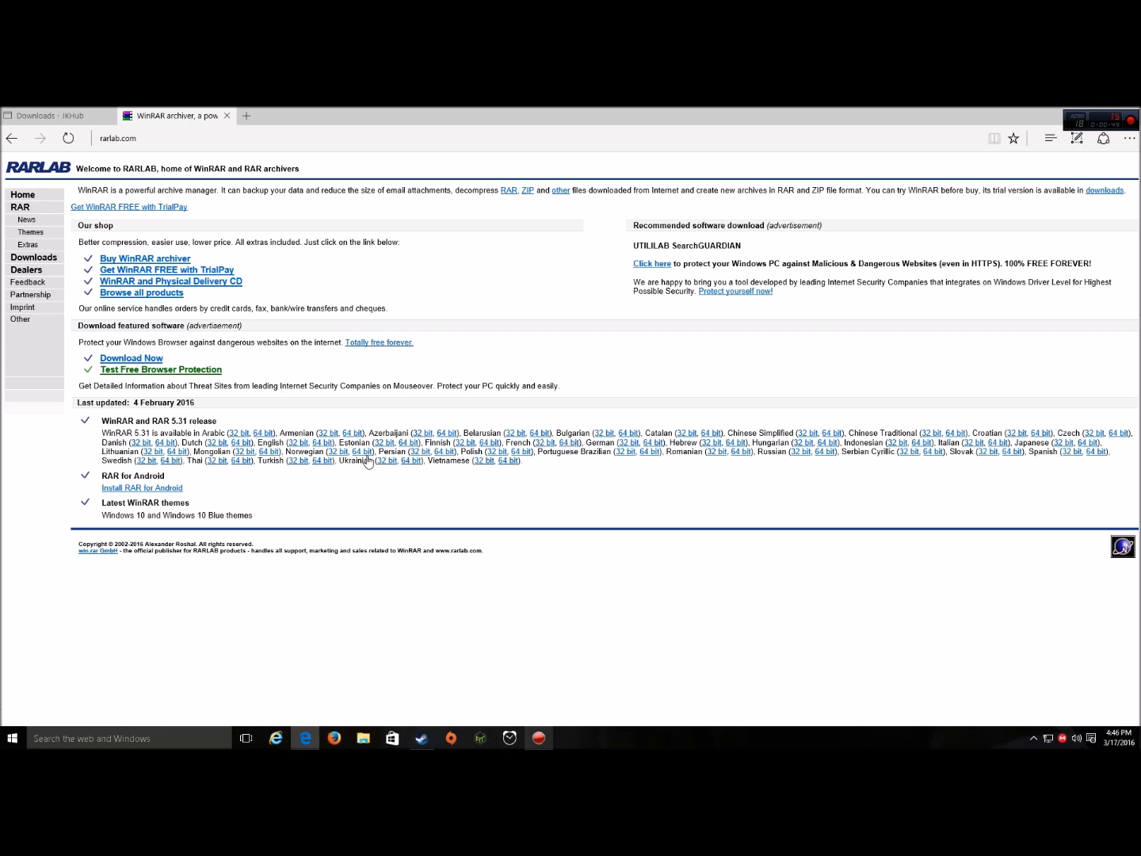
{"action": "mouse_move", "coordinate": [320, 443]}
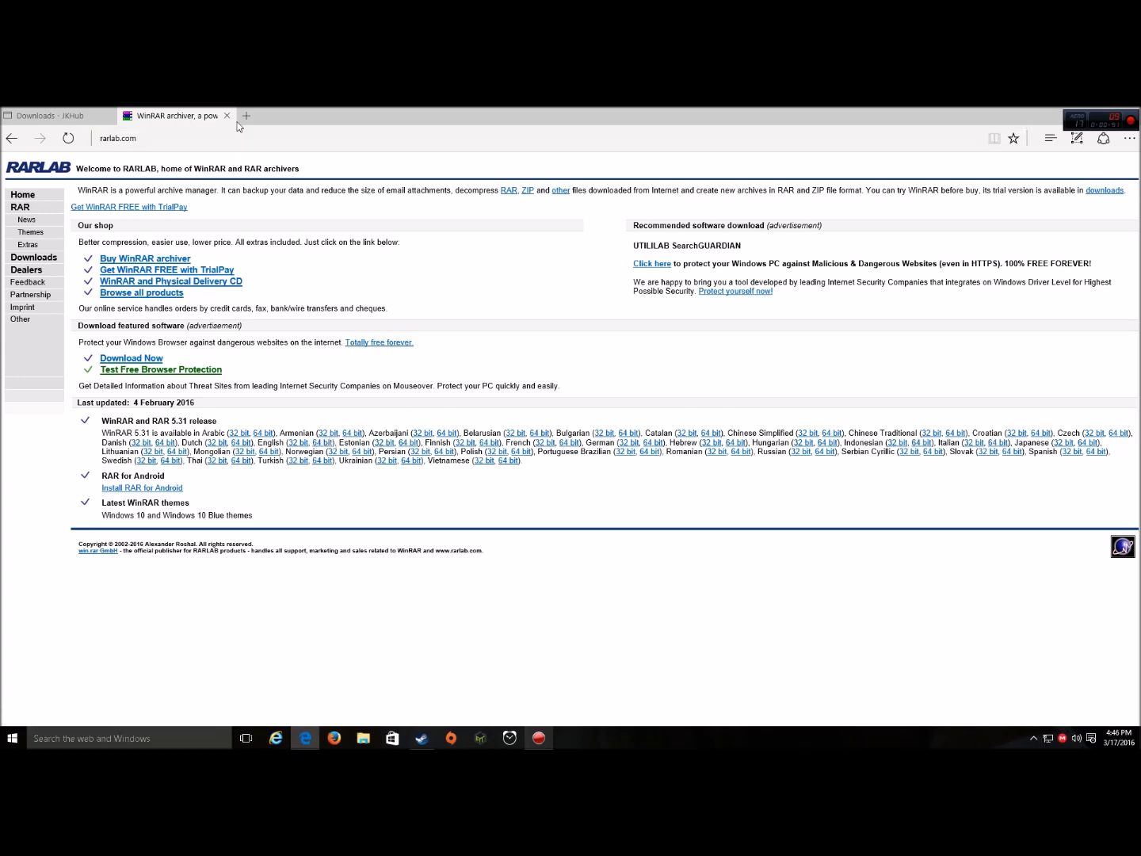
{"action": "mouse_move", "coordinate": [228, 117]}
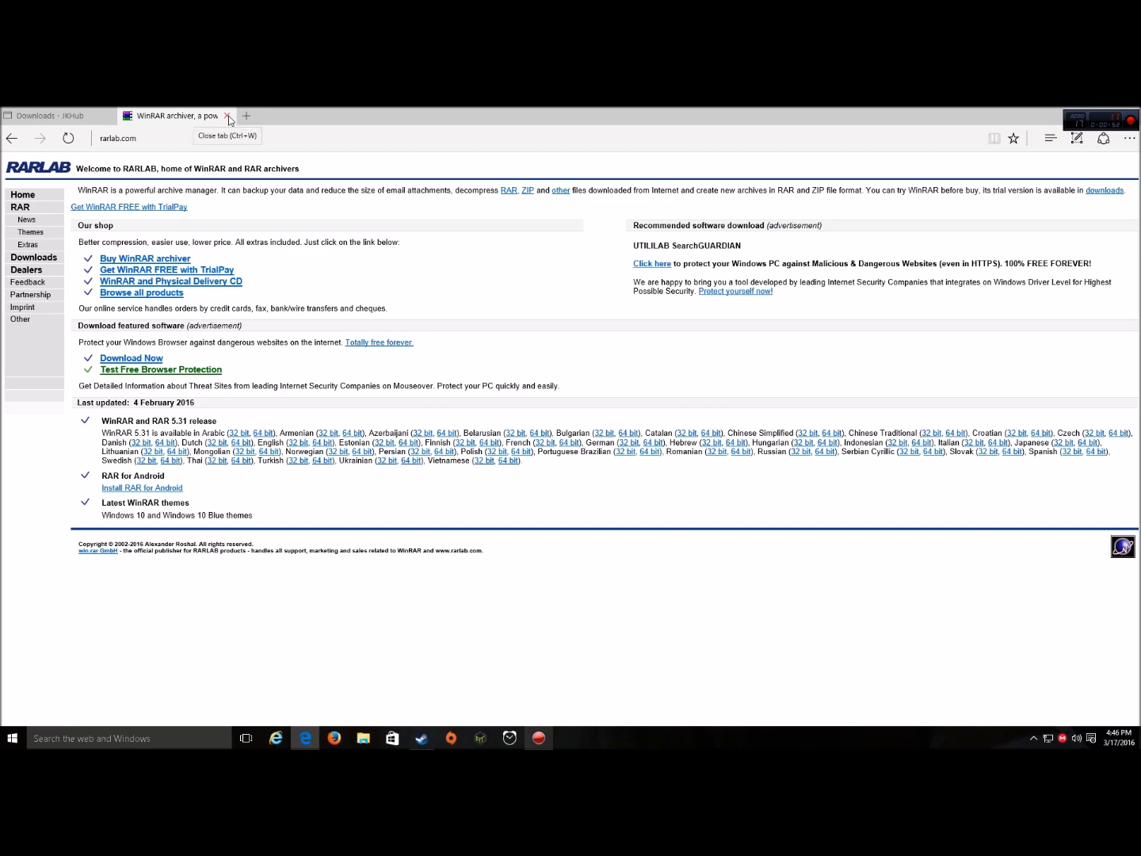
Close the RARLAB tab and open the featured EG-5 Jedi Hunter Droid file page on JKHub
{"action": "left_click", "coordinate": [231, 115]}
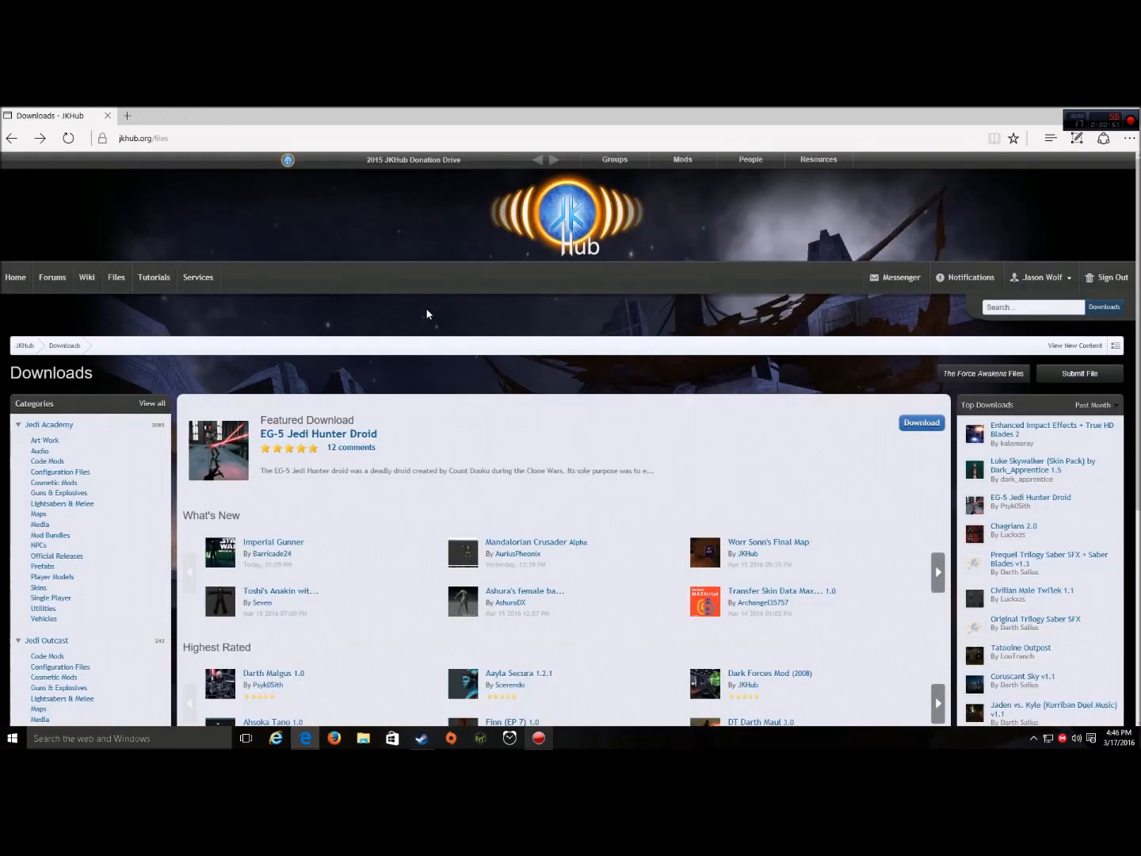
{"action": "mouse_move", "coordinate": [316, 434]}
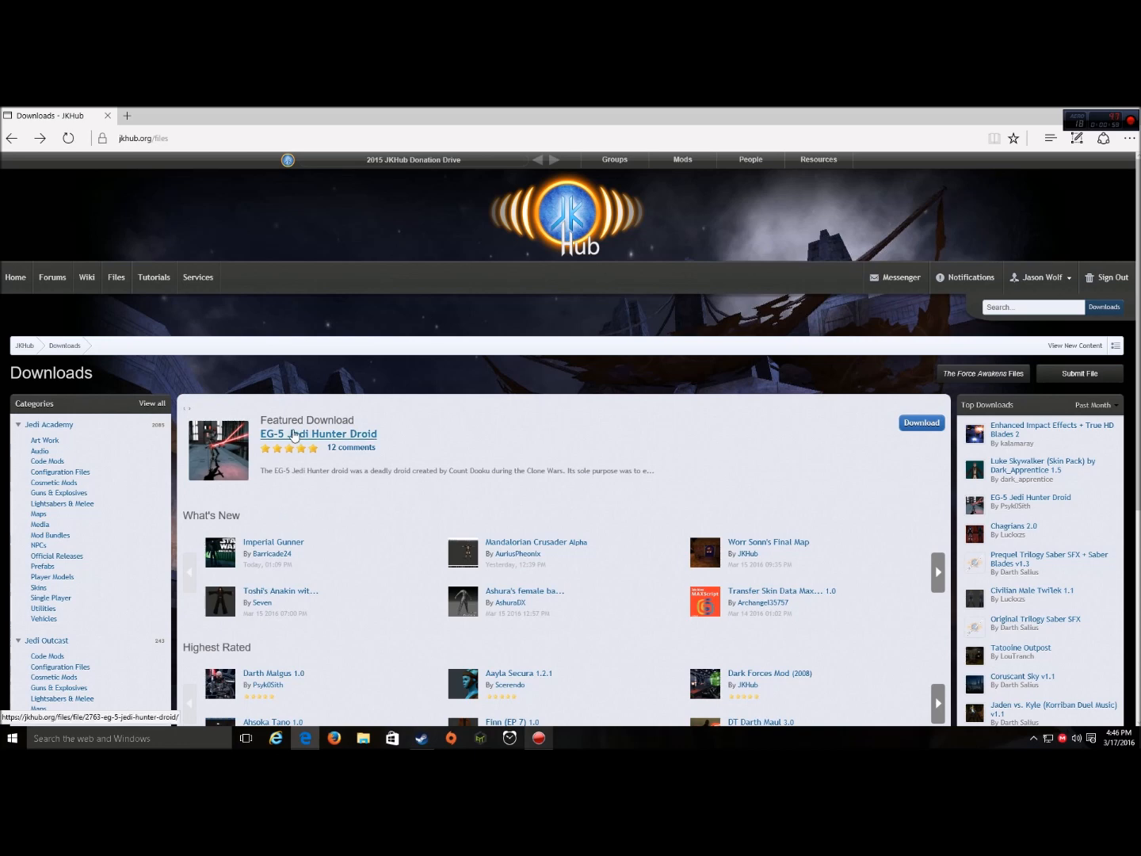
{"action": "mouse_move", "coordinate": [327, 399]}
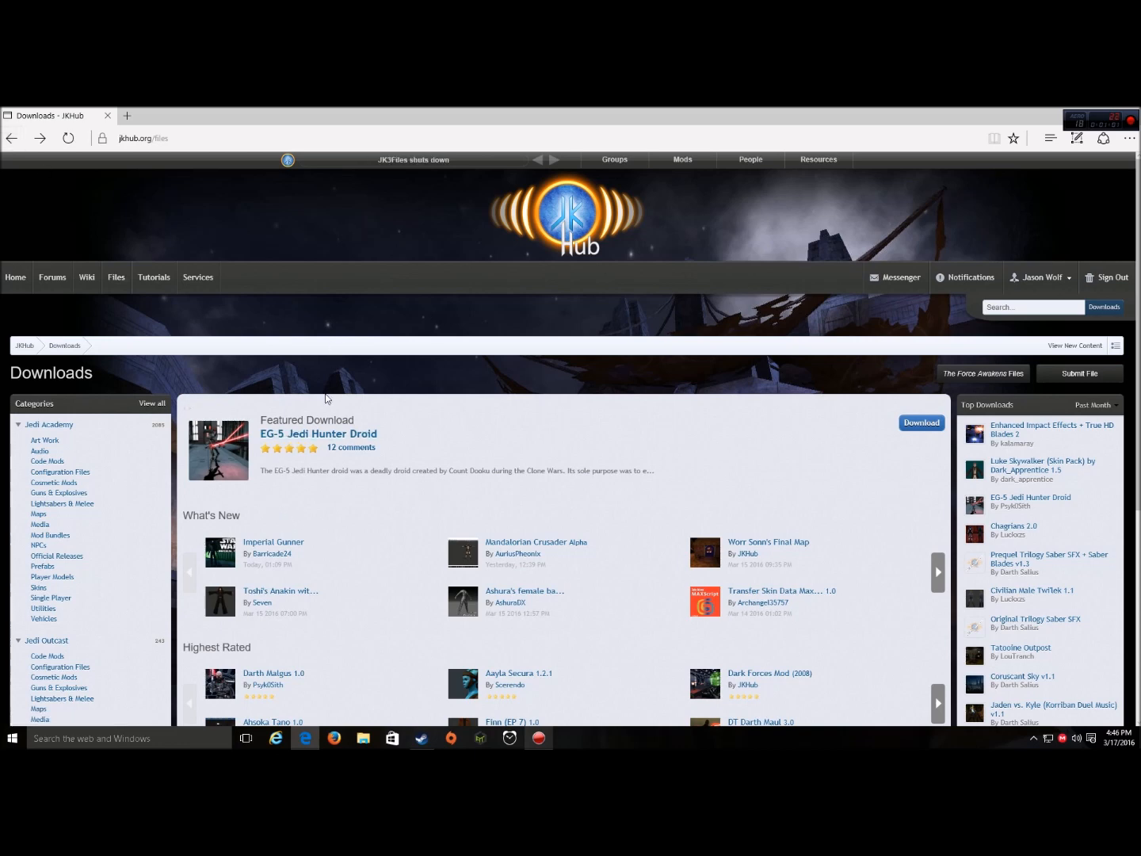
{"action": "mouse_move", "coordinate": [219, 450]}
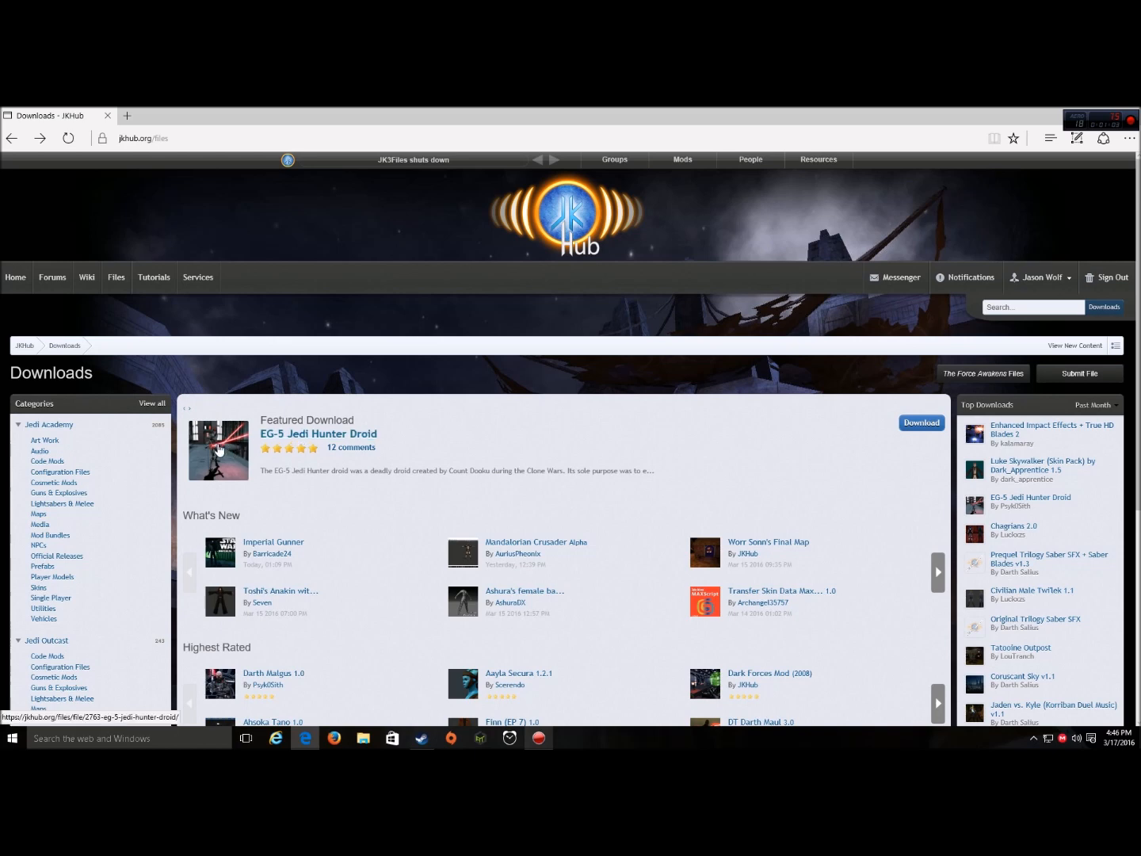
{"action": "left_click", "coordinate": [317, 434]}
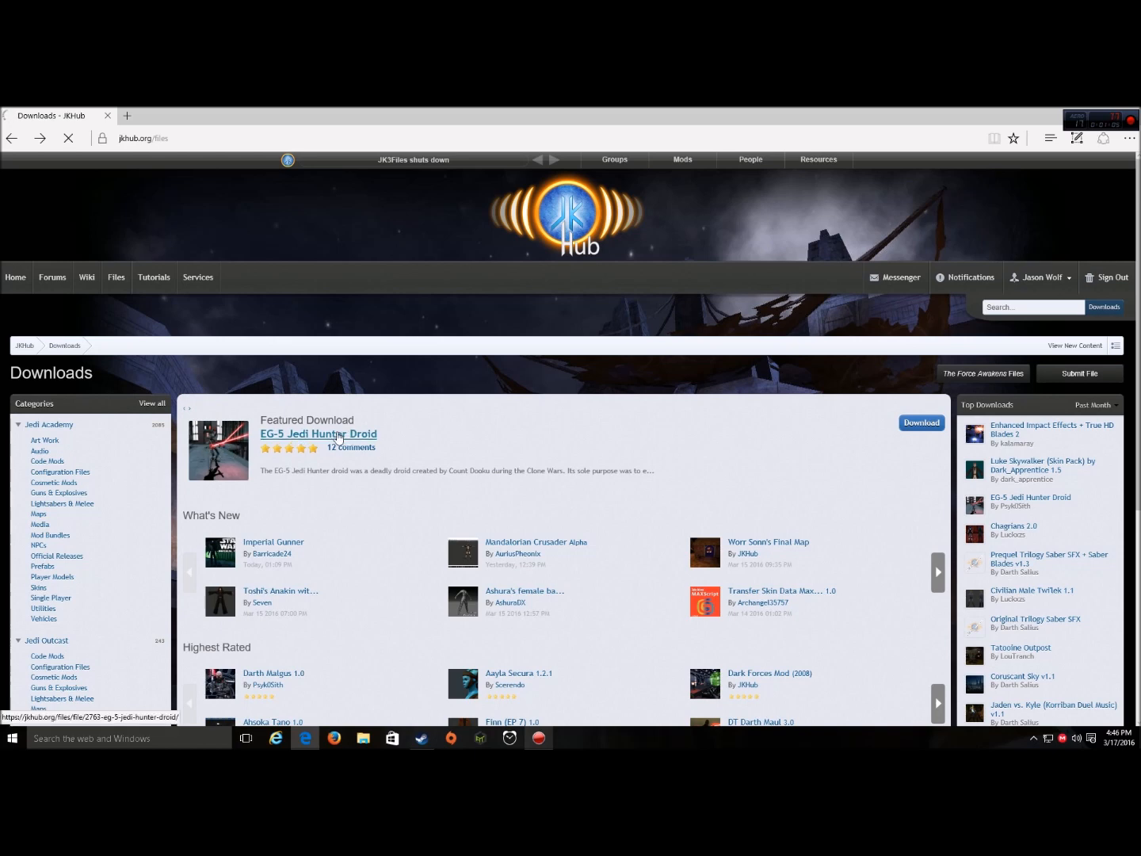
{"action": "left_click", "coordinate": [319, 434]}
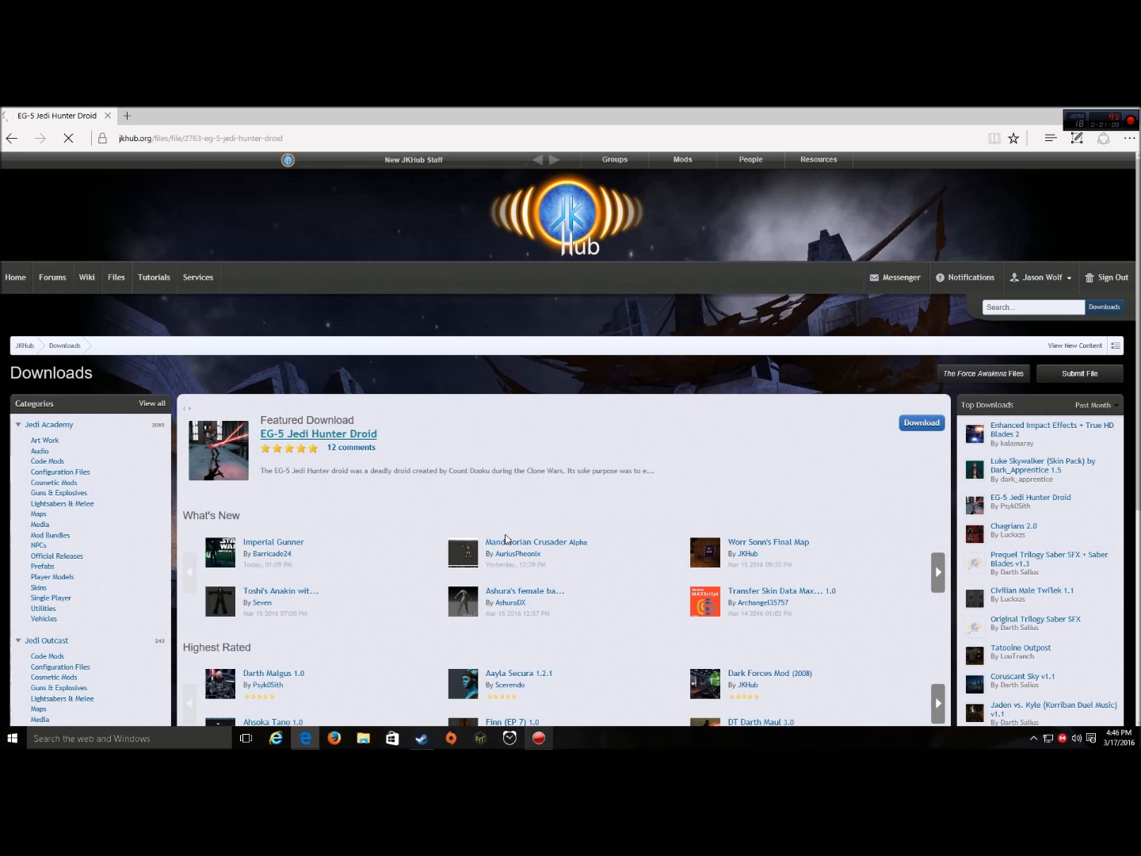
{"action": "left_click", "coordinate": [316, 434]}
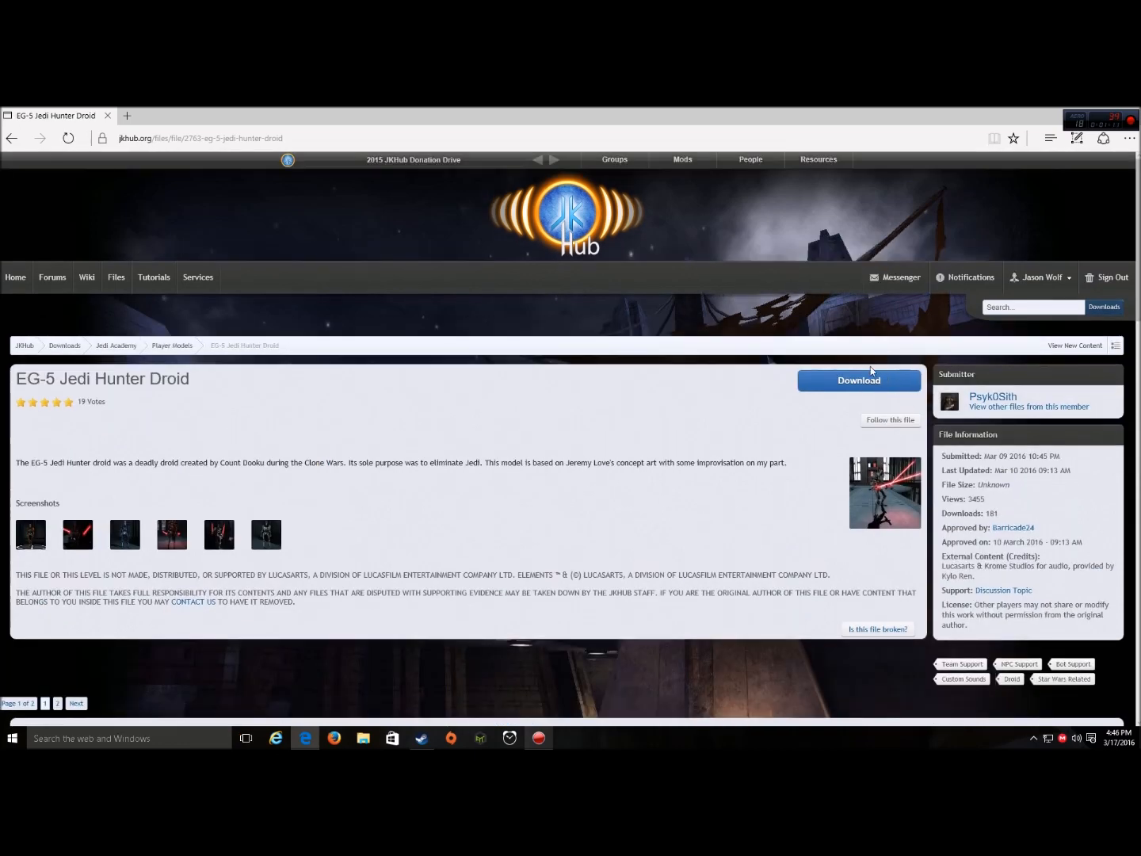
{"action": "left_click", "coordinate": [858, 380]}
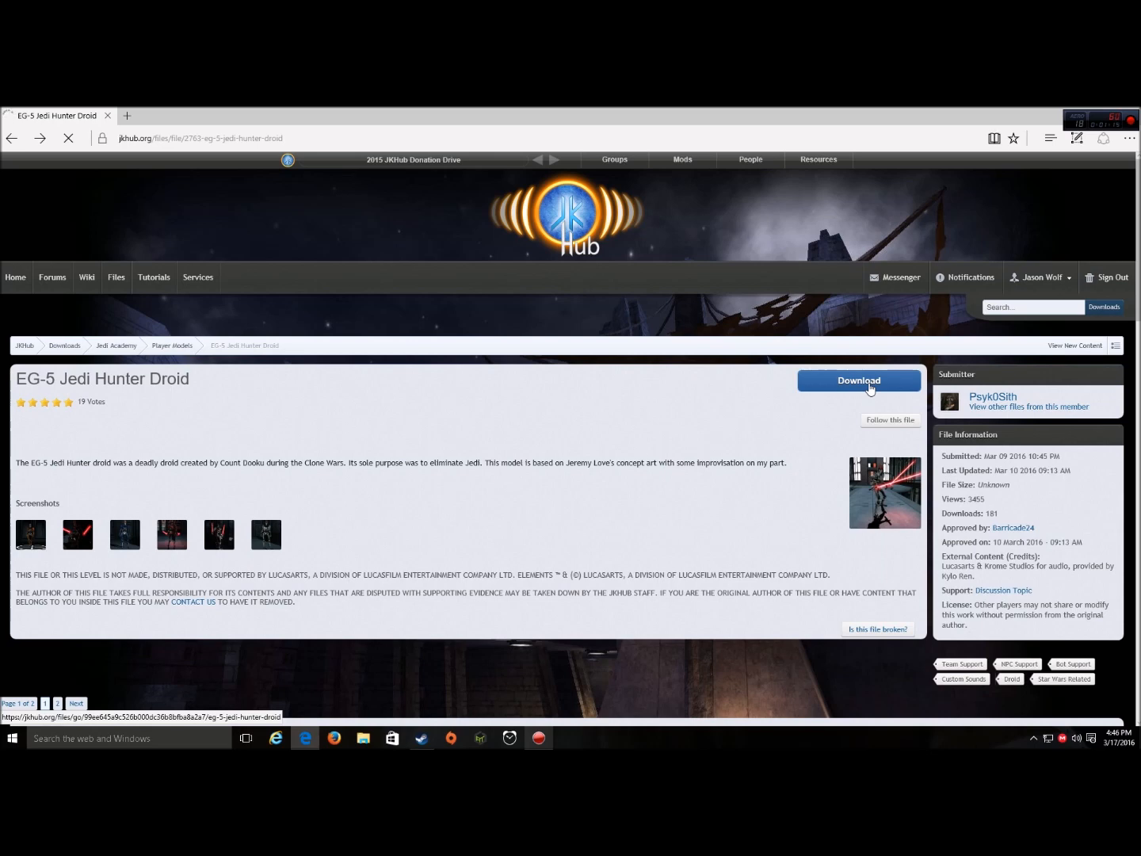
Download the PSKEG5.zip archive and open its Downloads folder
{"action": "left_click", "coordinate": [859, 380]}
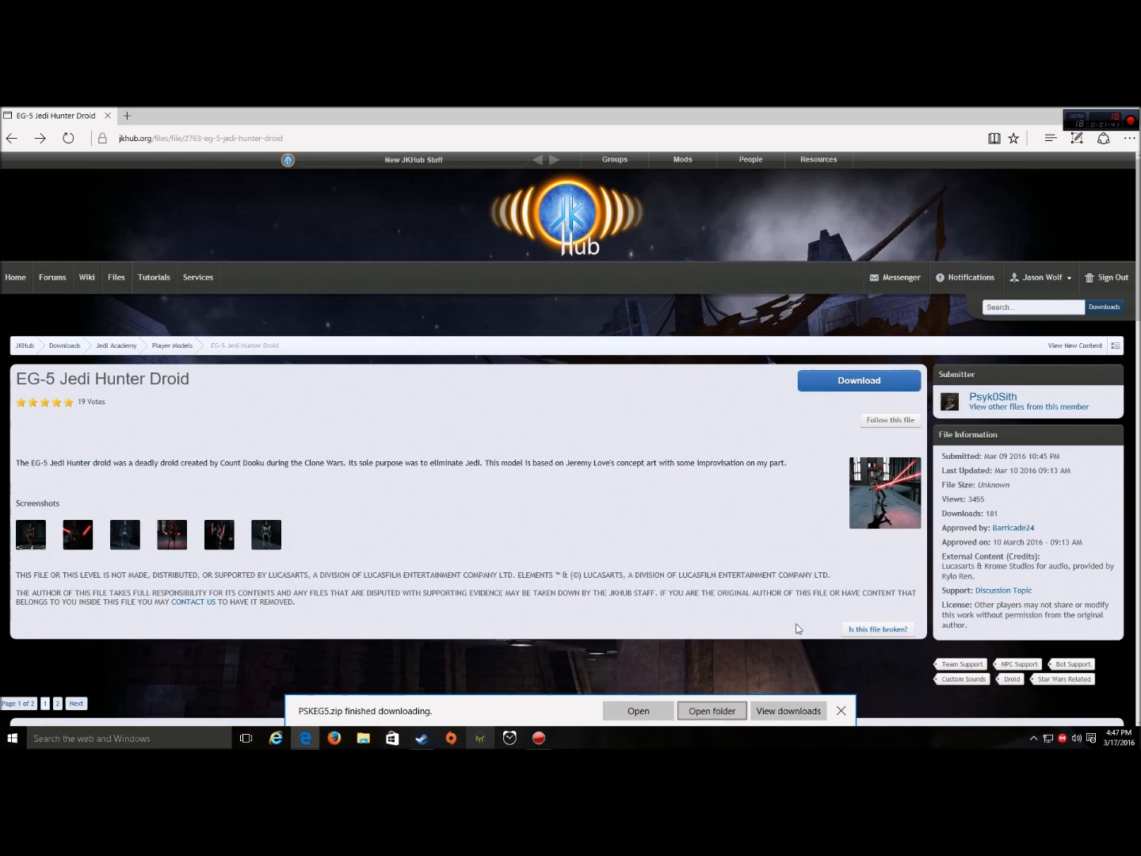
{"action": "left_click", "coordinate": [710, 710]}
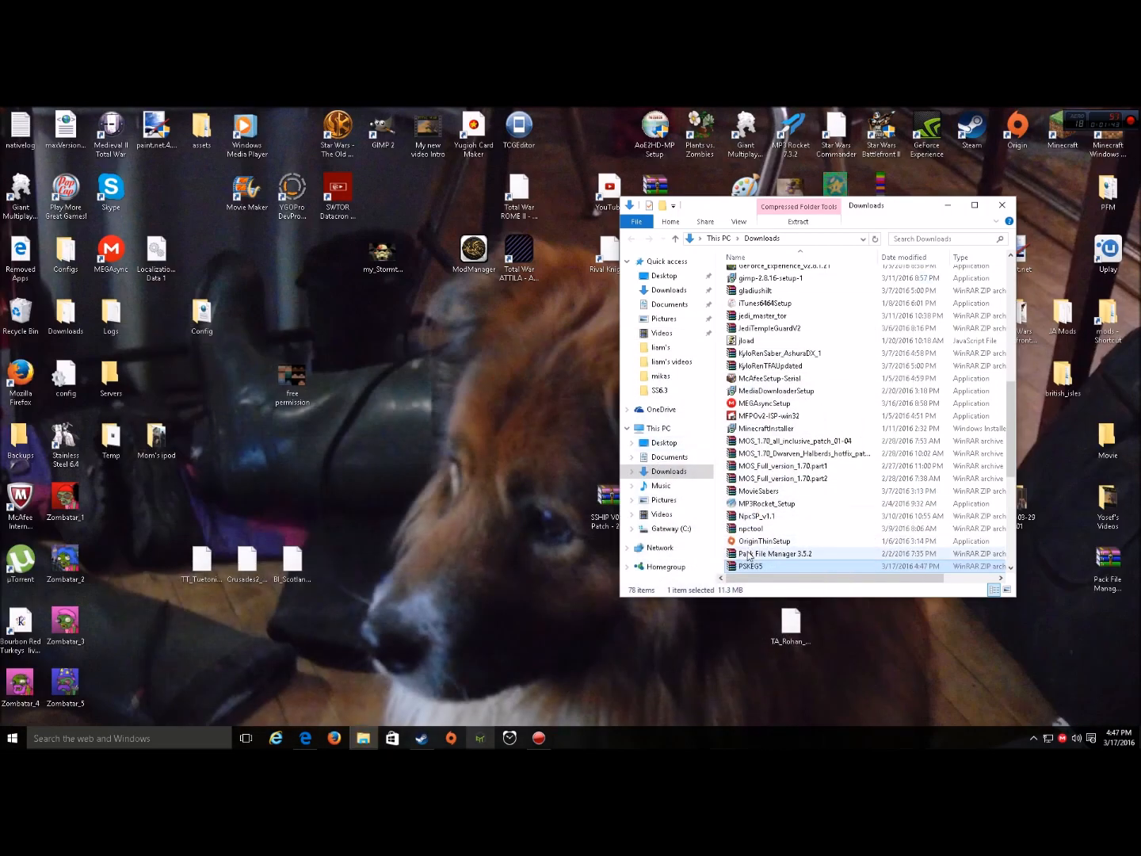
{"action": "mouse_move", "coordinate": [751, 565]}
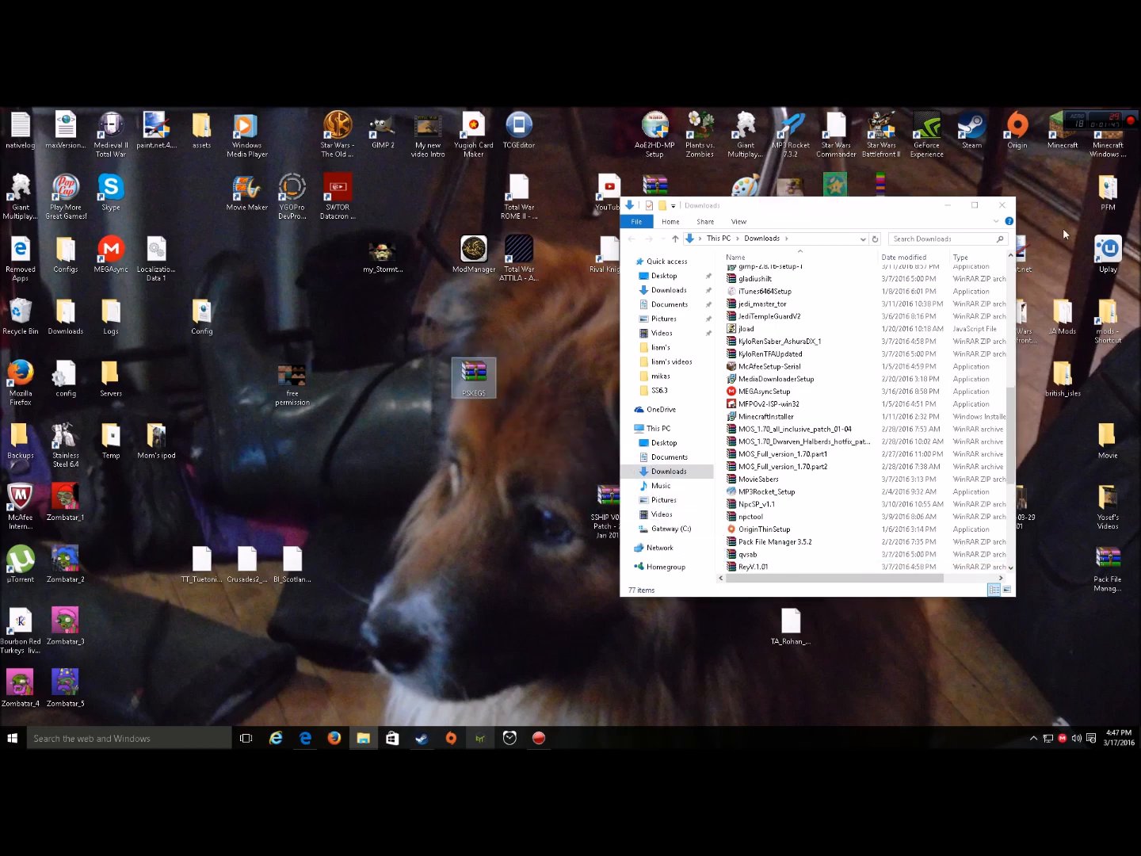
Move the zip onto the desktop and close the Downloads window
{"action": "left_click", "coordinate": [1002, 205]}
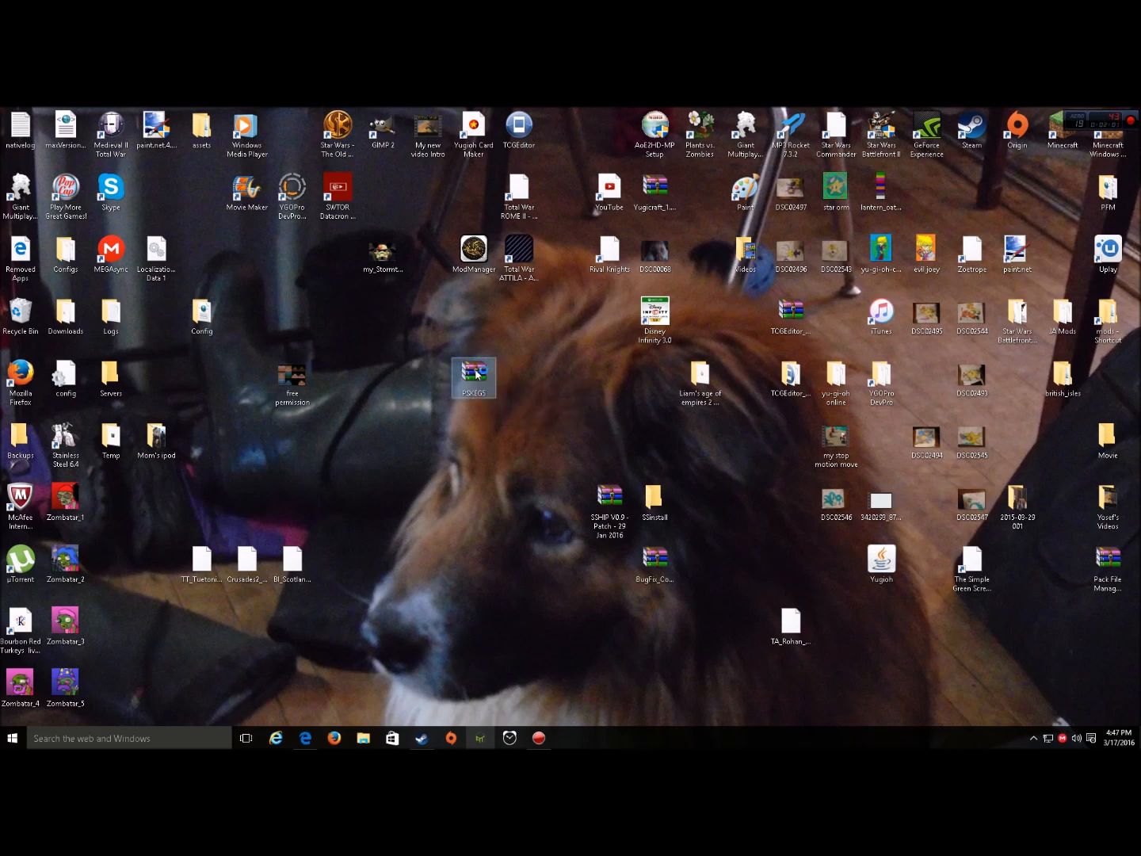
Open the zip in WinRAR and extract the pk3 file onto the desktop
{"action": "double_click", "coordinate": [472, 377]}
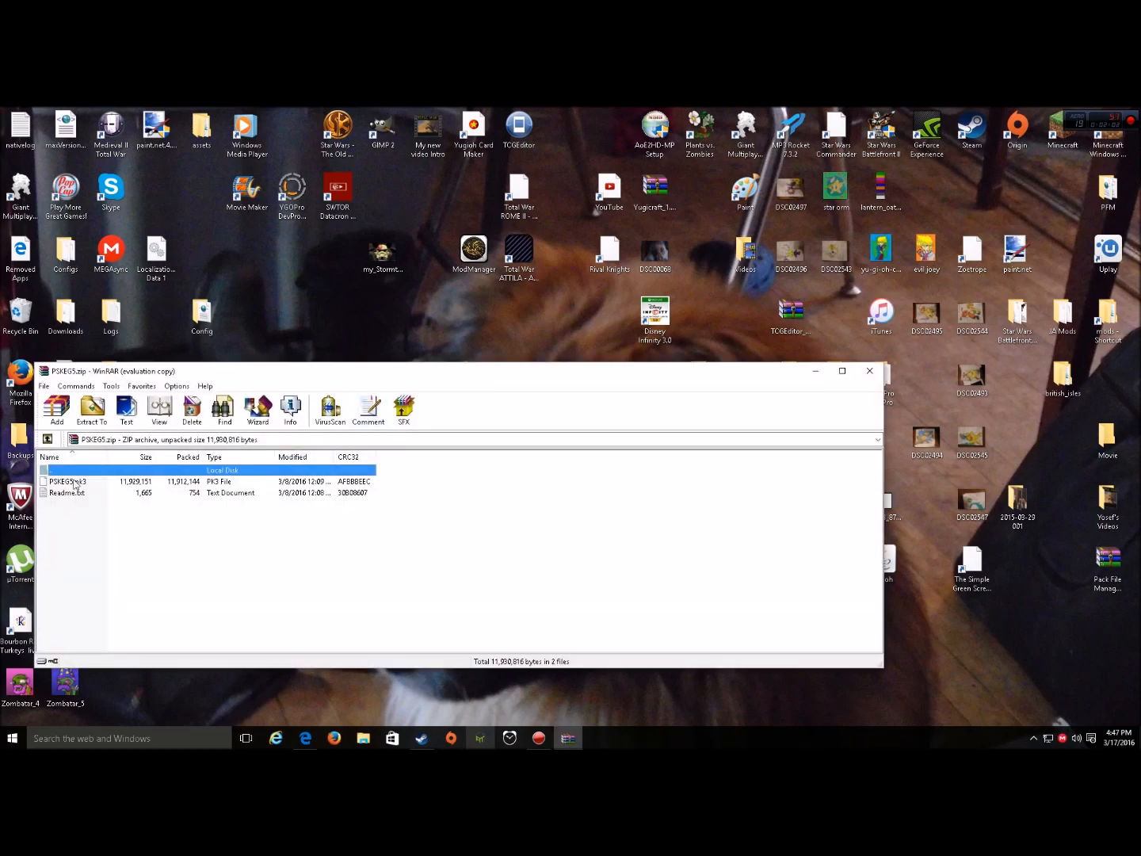
{"action": "left_click", "coordinate": [67, 482]}
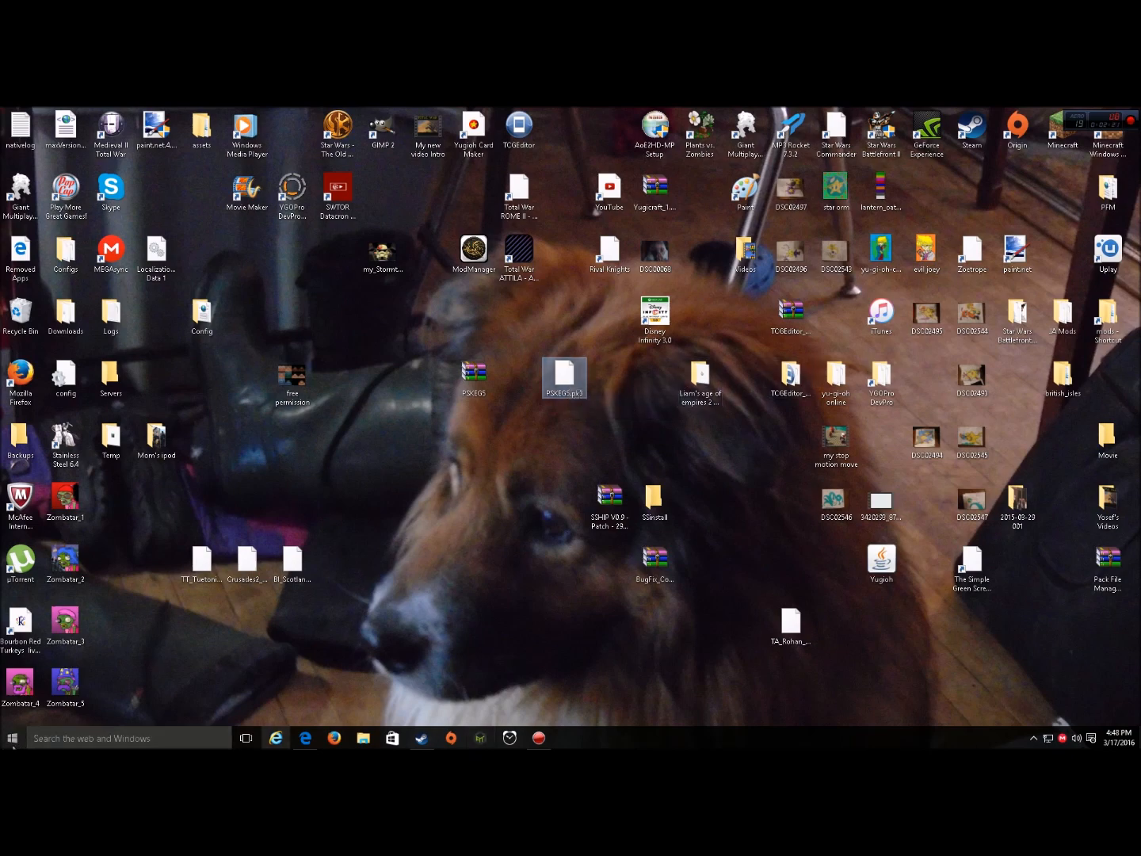
Open File Explorer and browse into C:\Program Files (x86)\Steam
{"action": "left_click", "coordinate": [12, 738]}
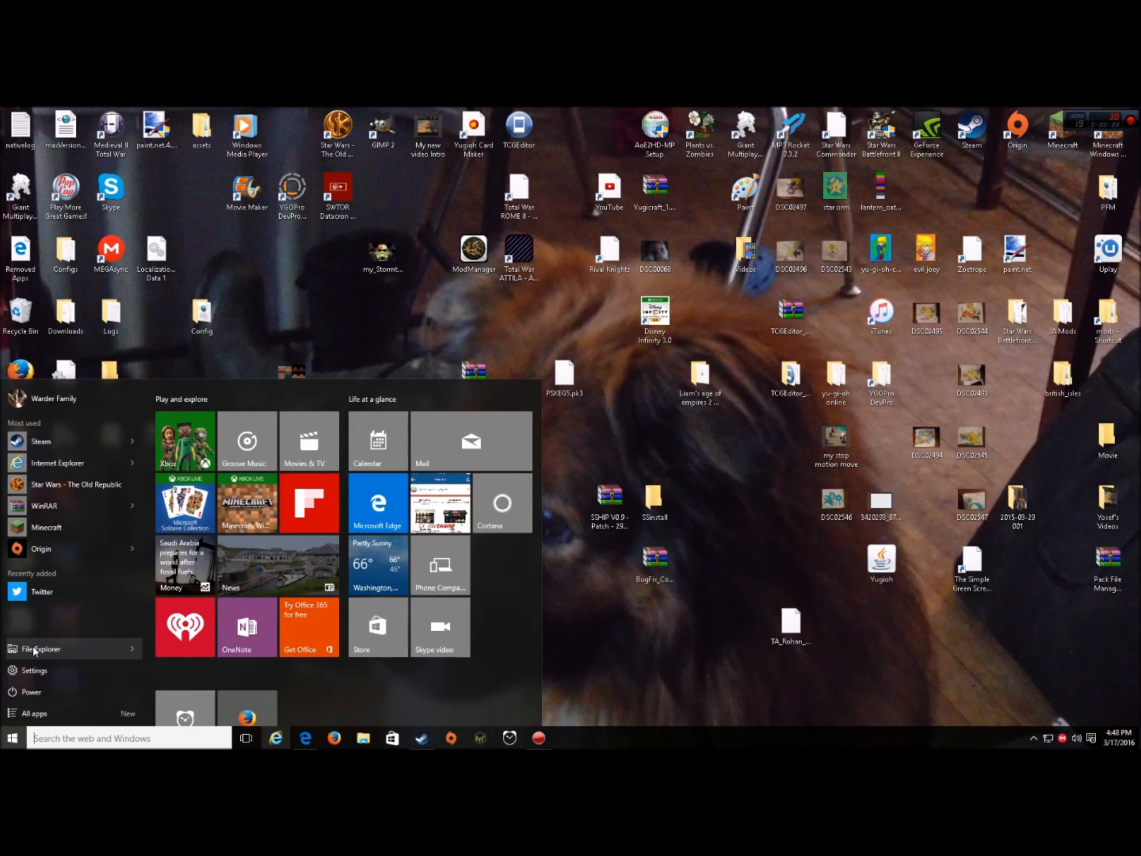
{"action": "left_click", "coordinate": [41, 648]}
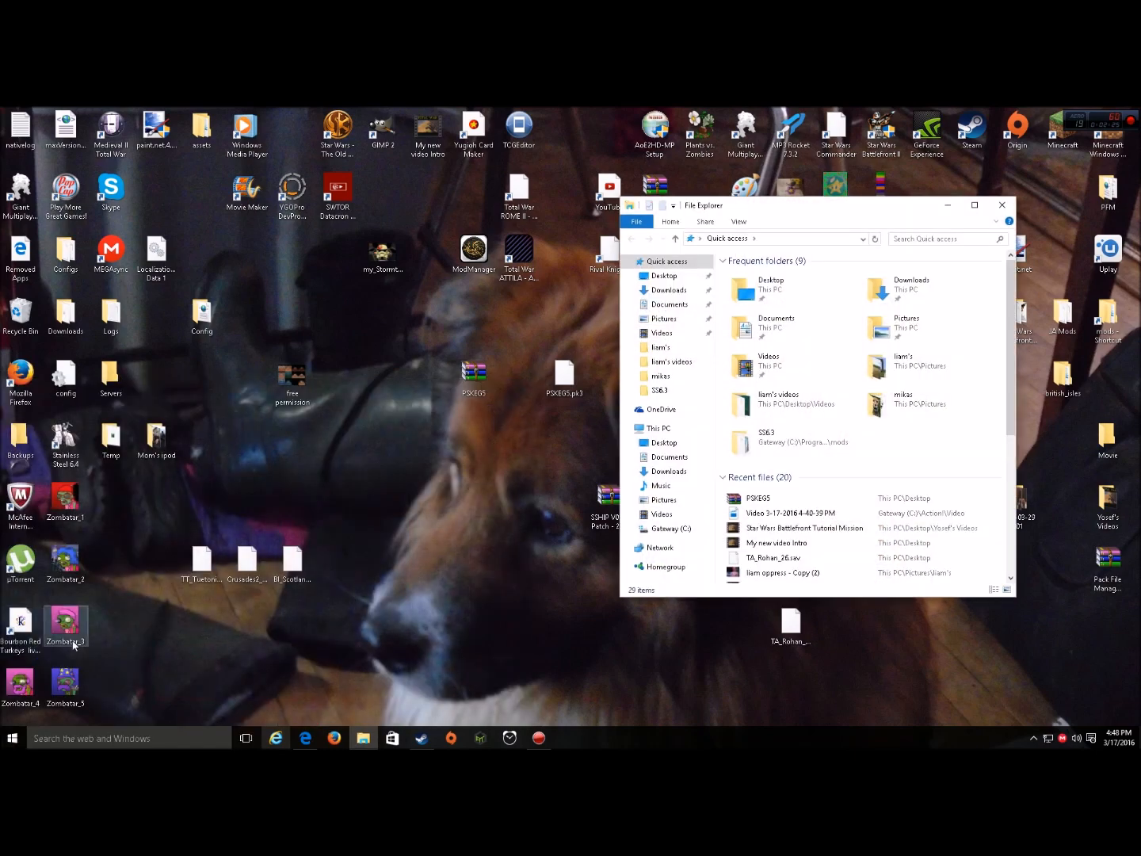
{"action": "left_click", "coordinate": [12, 738]}
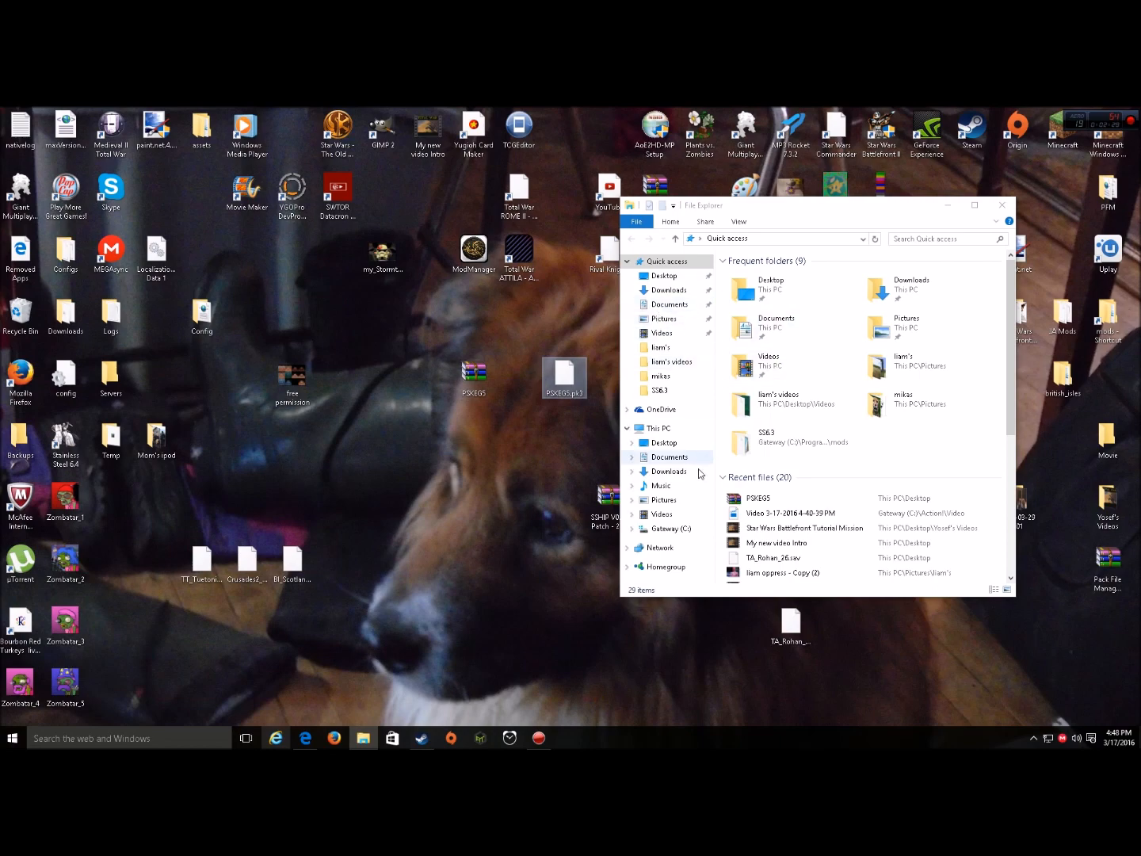
{"action": "left_click", "coordinate": [669, 530]}
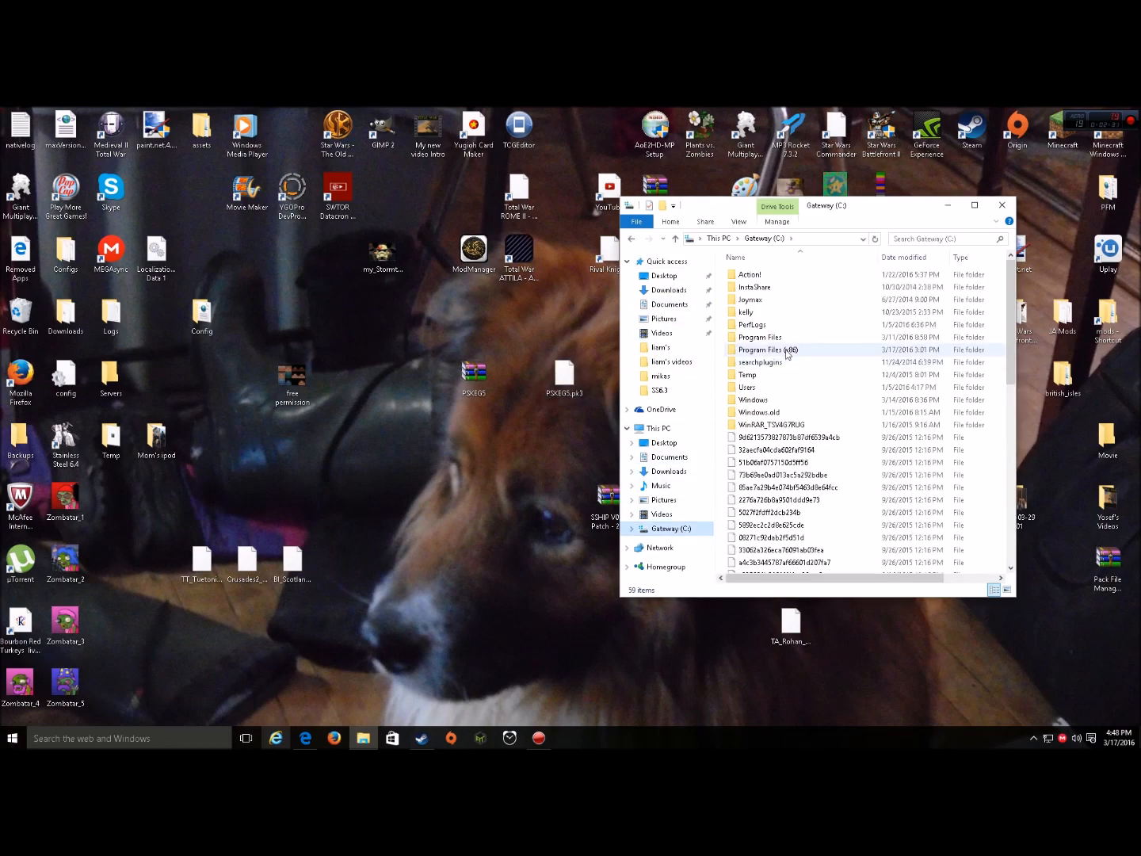
{"action": "double_click", "coordinate": [768, 349]}
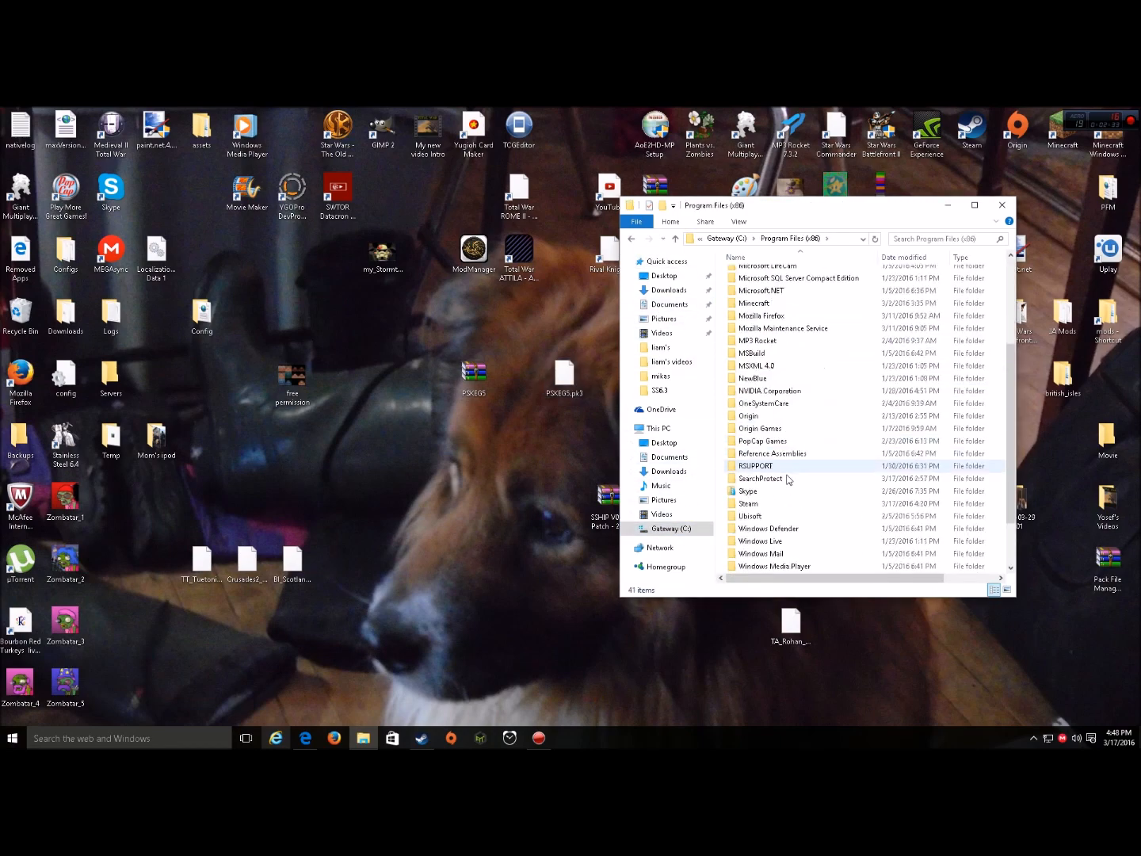
{"action": "double_click", "coordinate": [748, 502]}
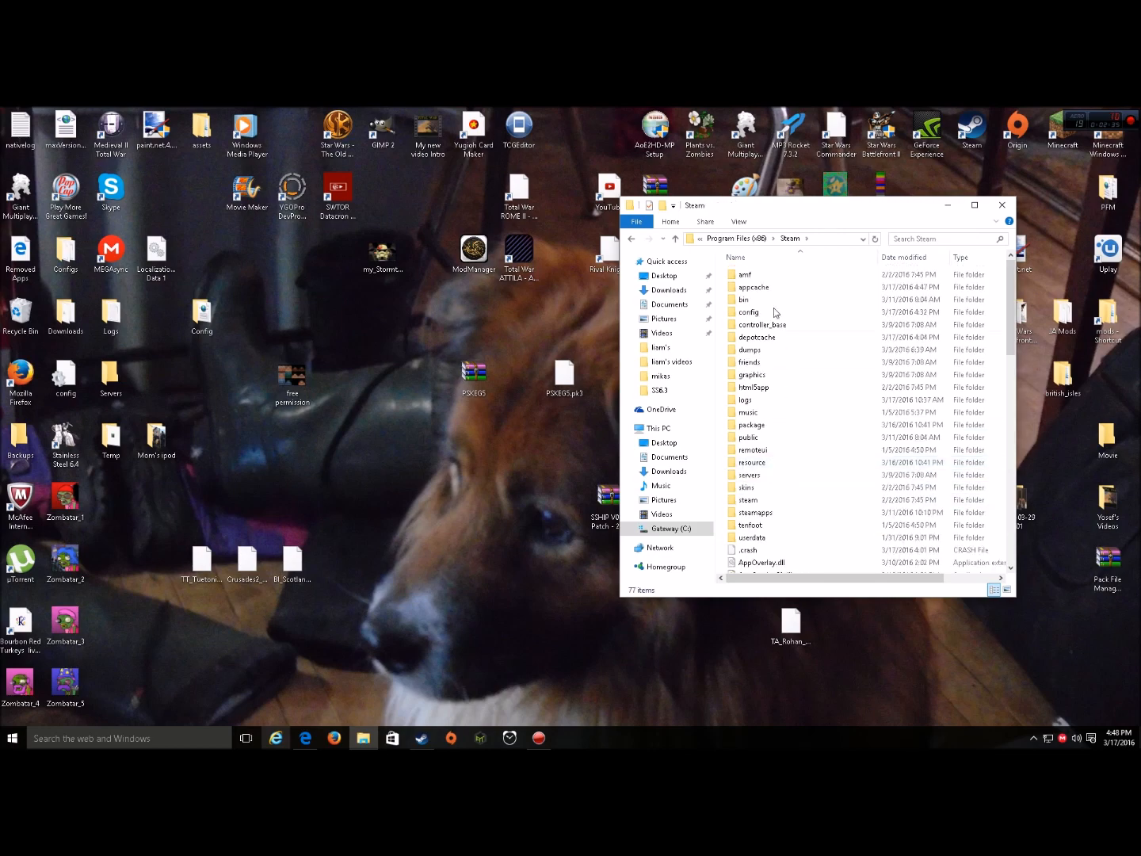
Navigate to Jedi Academy\GameData\base and drop the pk3 file there
{"action": "double_click", "coordinate": [754, 512]}
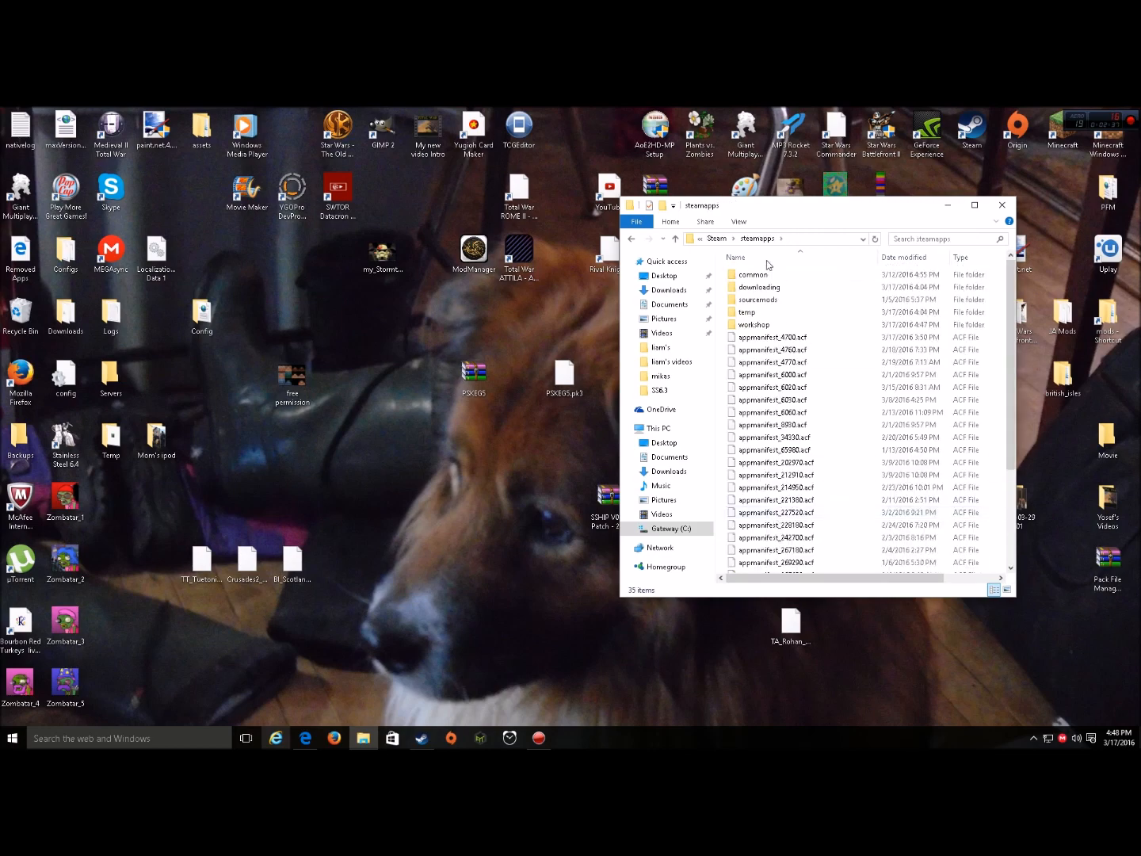
{"action": "double_click", "coordinate": [752, 274]}
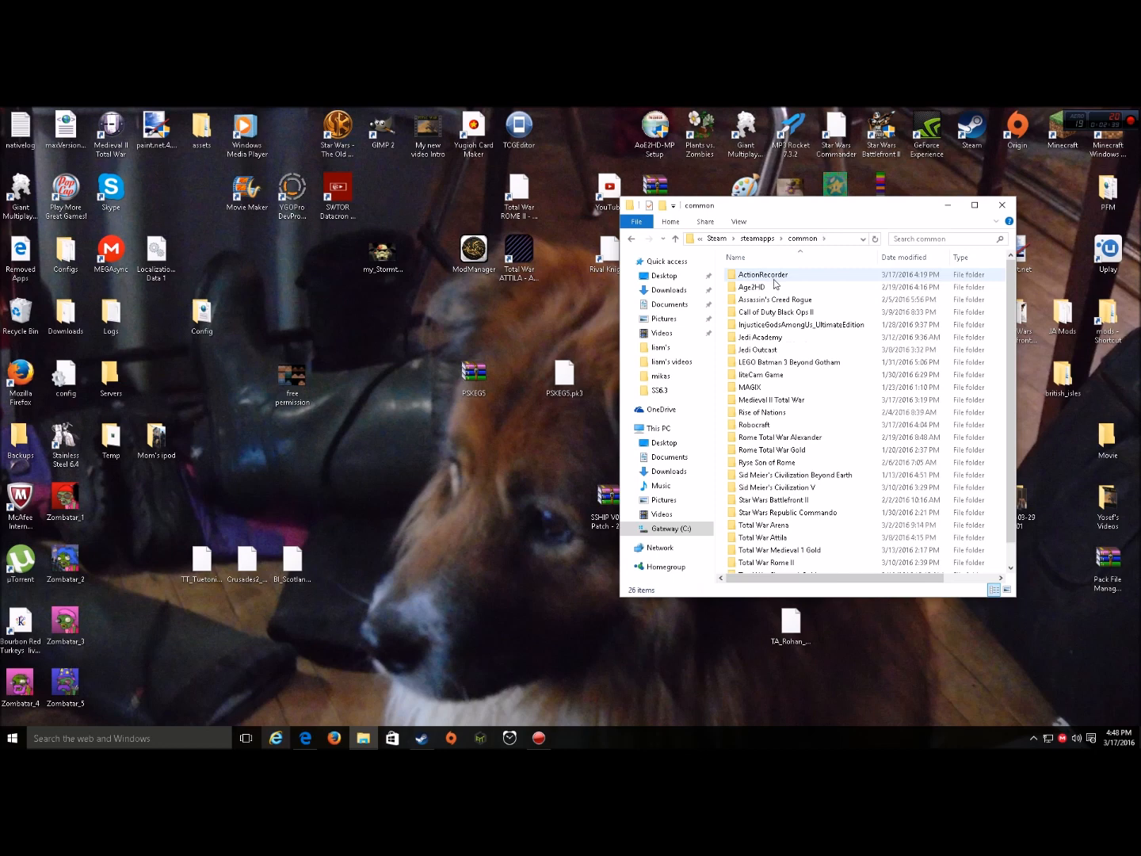
{"action": "double_click", "coordinate": [760, 338]}
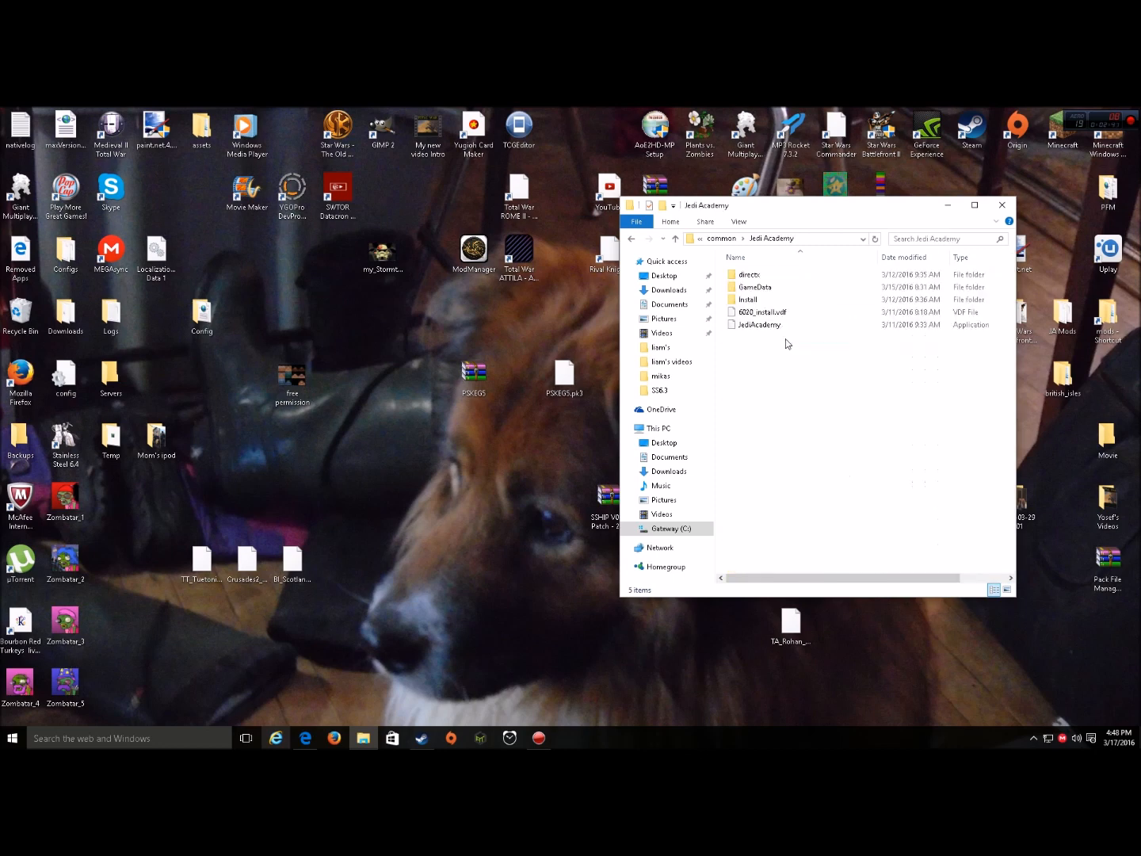
{"action": "double_click", "coordinate": [754, 287]}
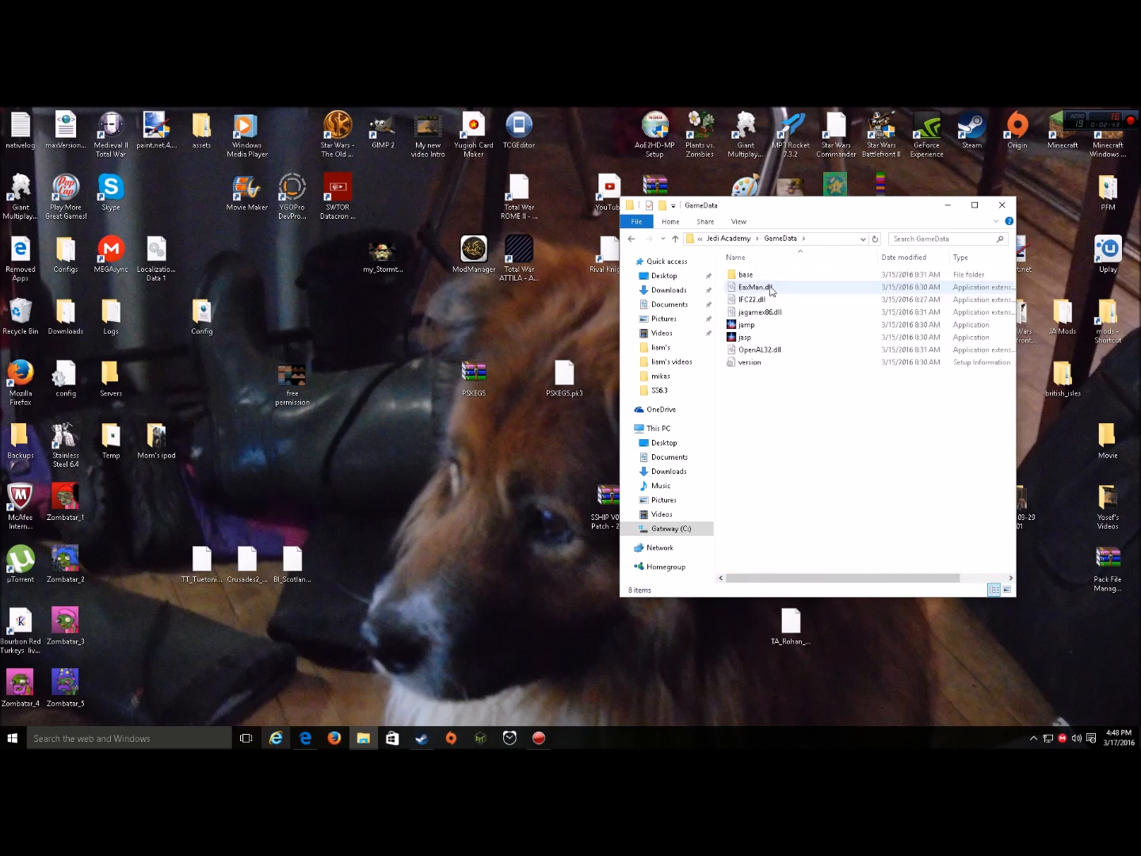
{"action": "double_click", "coordinate": [745, 274]}
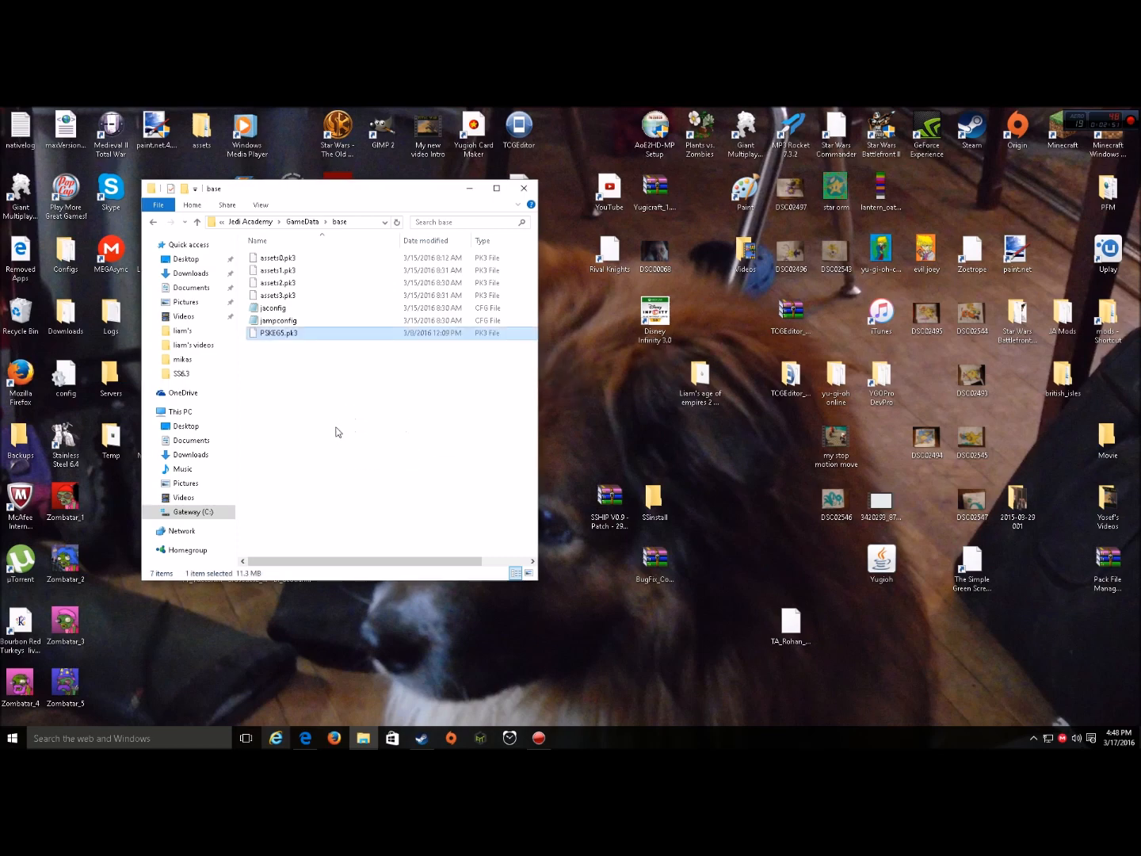
{"action": "mouse_move", "coordinate": [526, 187]}
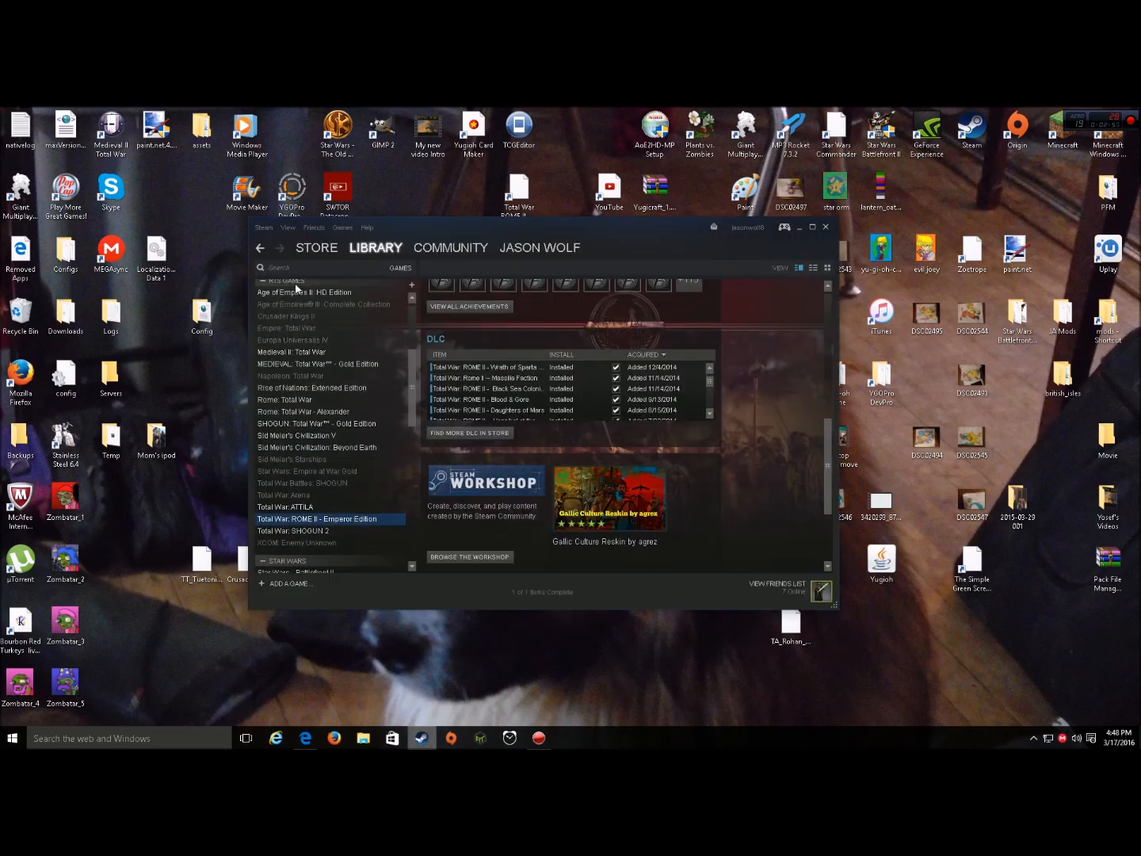
Launch Star Wars Jedi Knight: Jedi Academy from the Steam Library in multiplayer mode
{"action": "scroll", "scroll_direction": "down", "scroll_amount": 3}
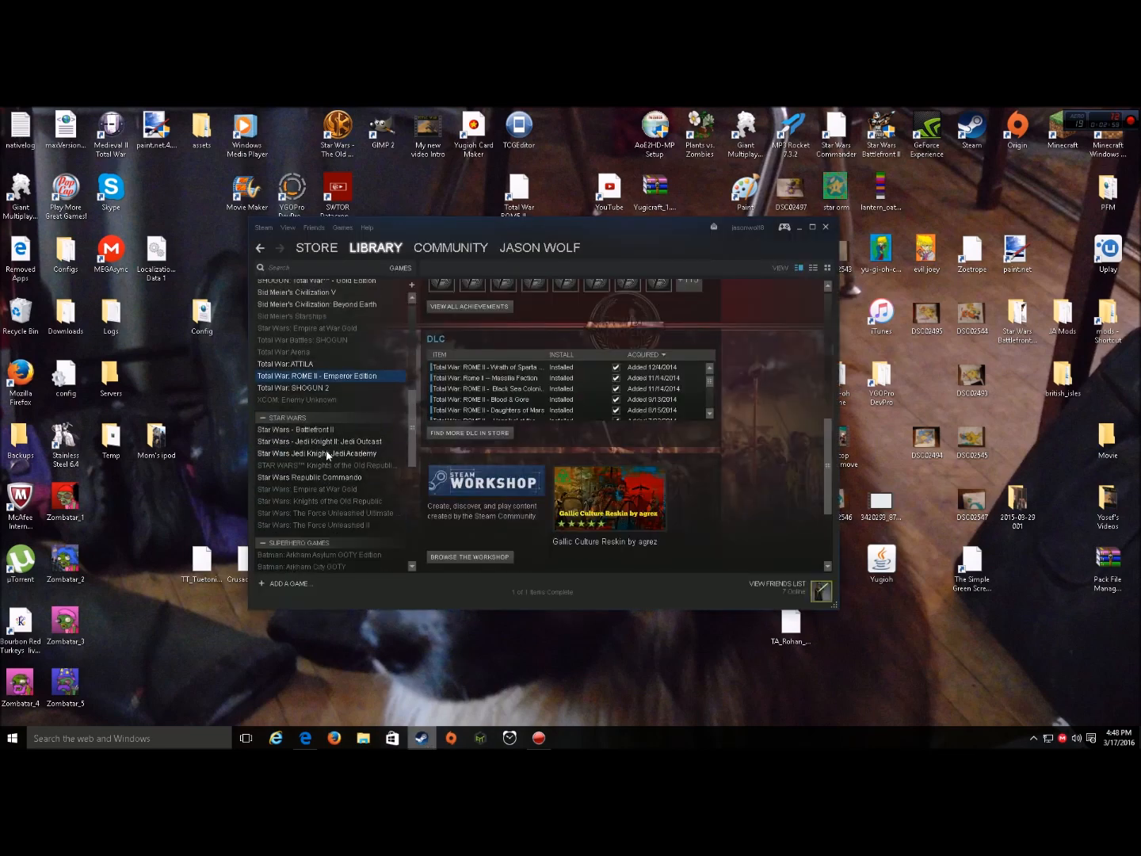
{"action": "left_click", "coordinate": [317, 453]}
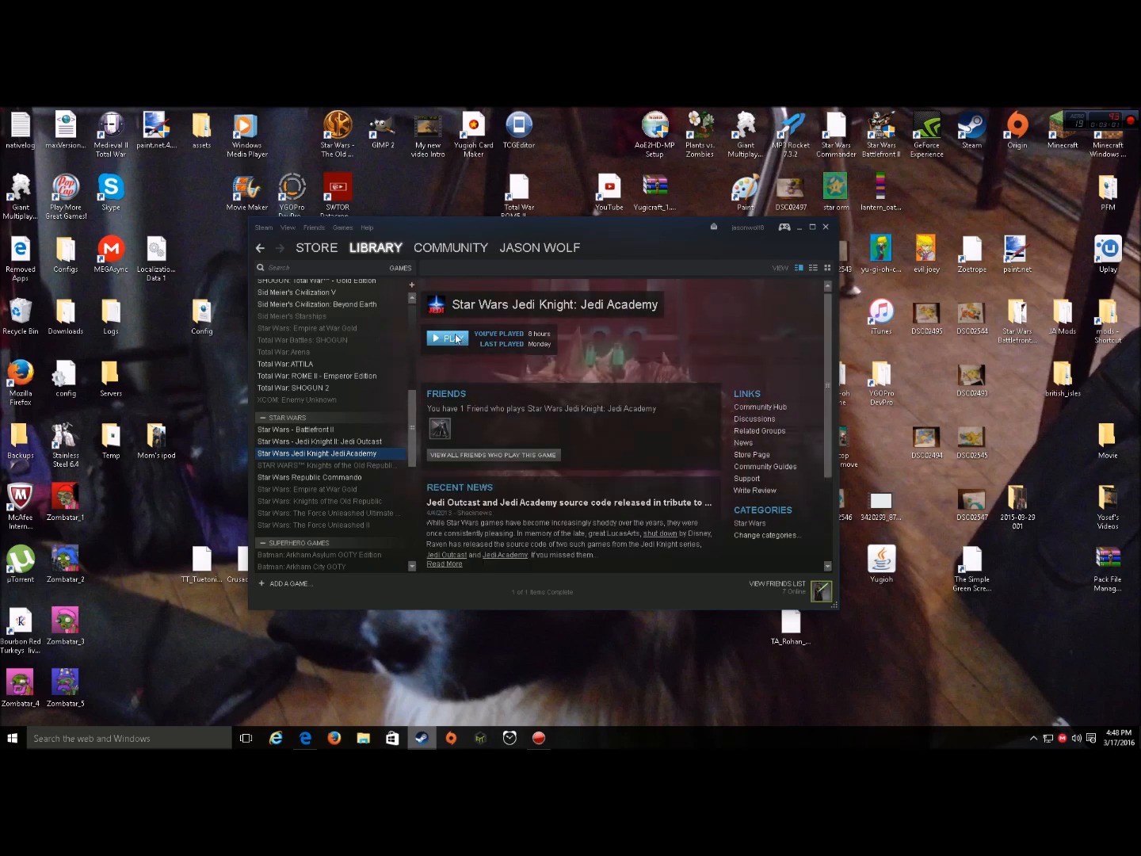
{"action": "left_click", "coordinate": [447, 338]}
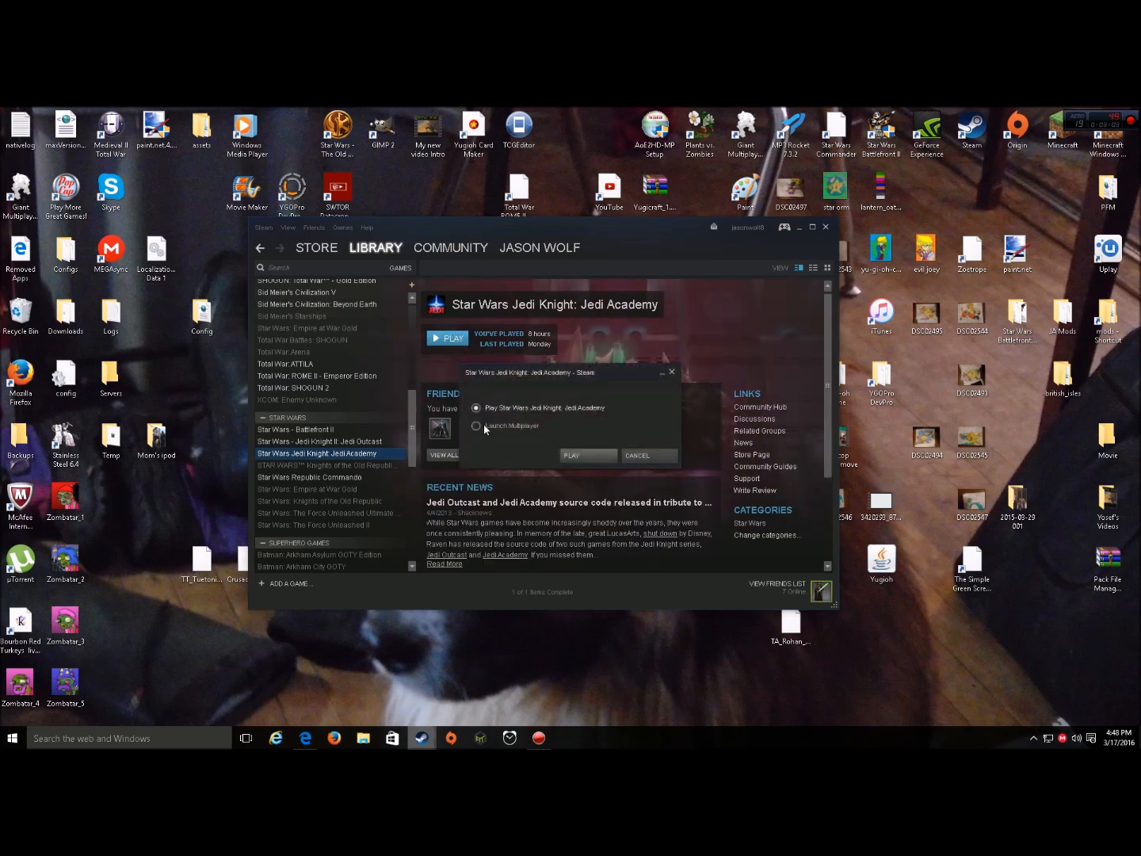
{"action": "left_click", "coordinate": [571, 456]}
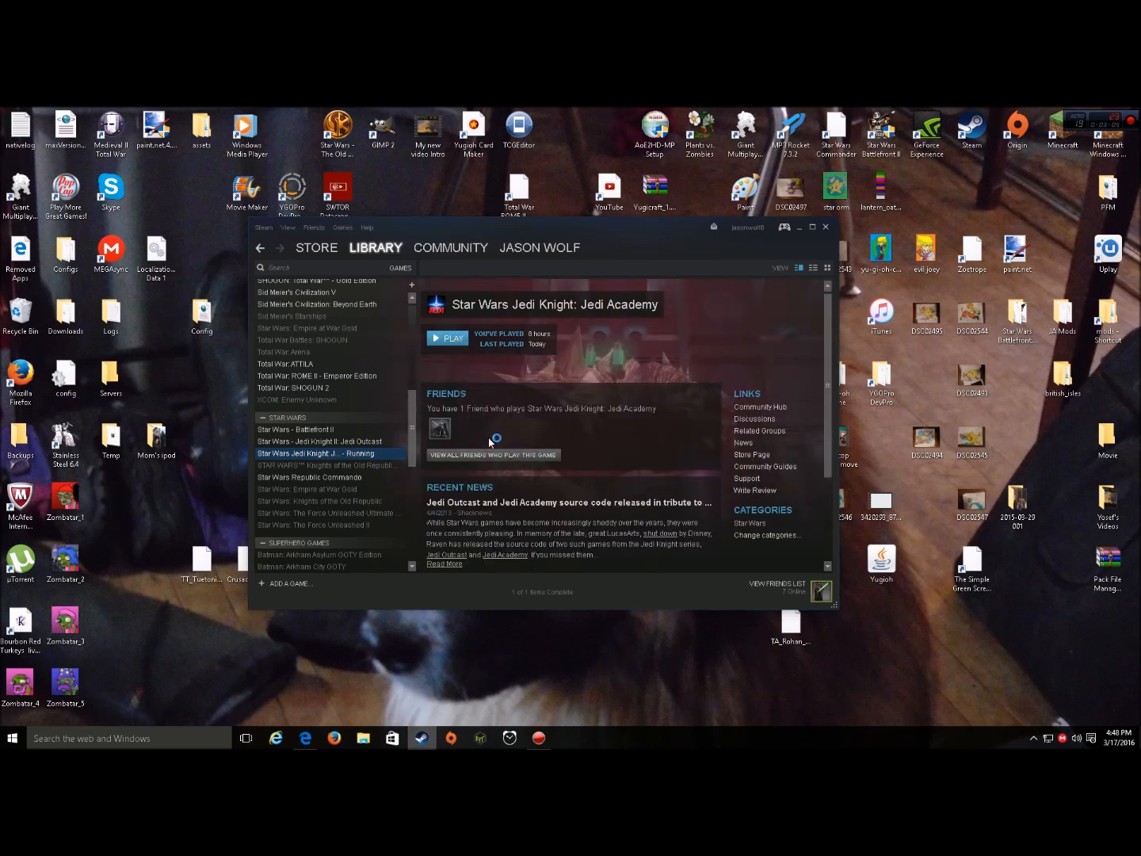
{"action": "left_click", "coordinate": [447, 338]}
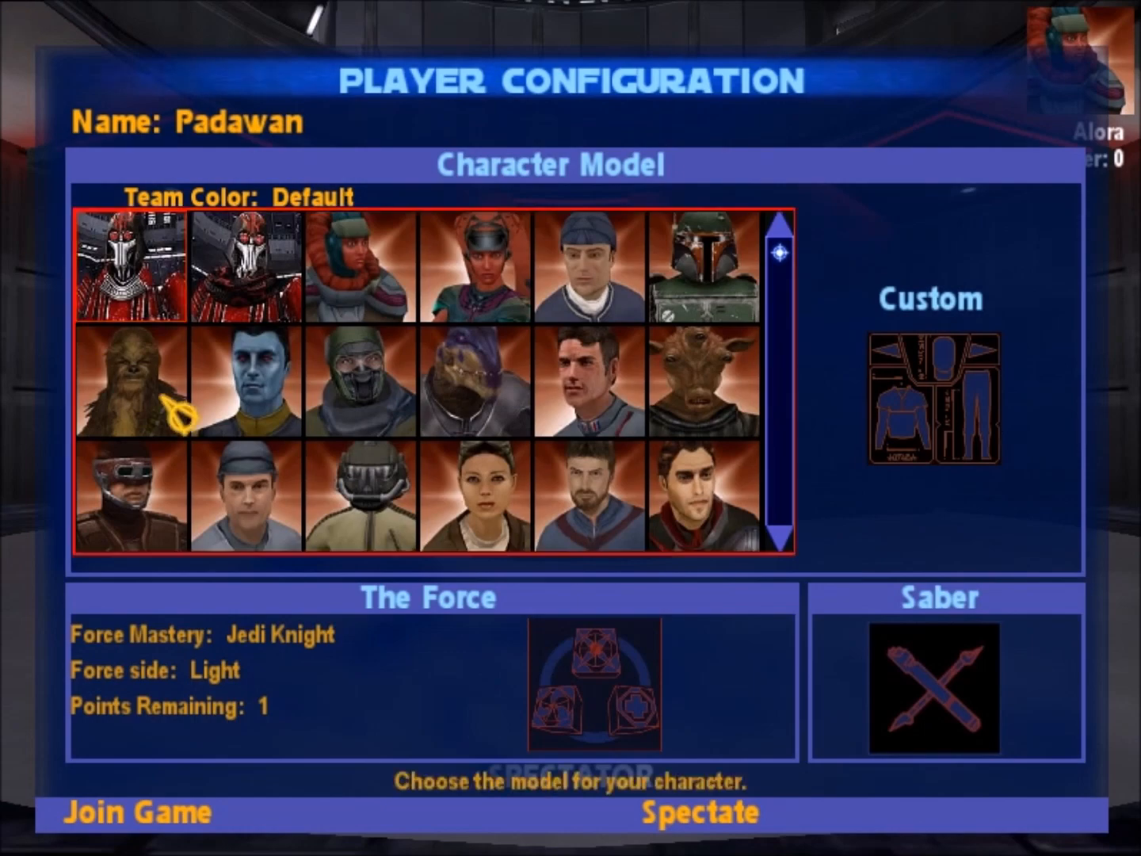
Join the multiplayer match from the Player Configuration screen
{"action": "left_click", "coordinate": [137, 811]}
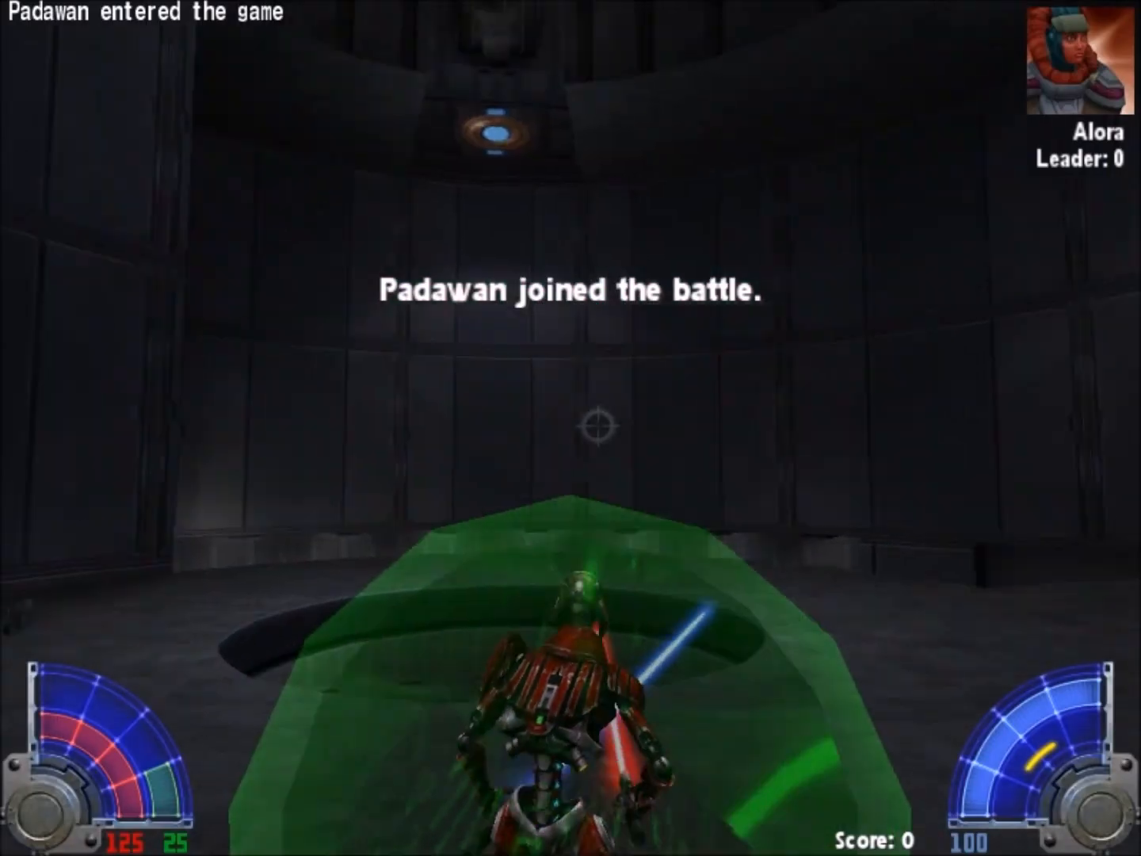